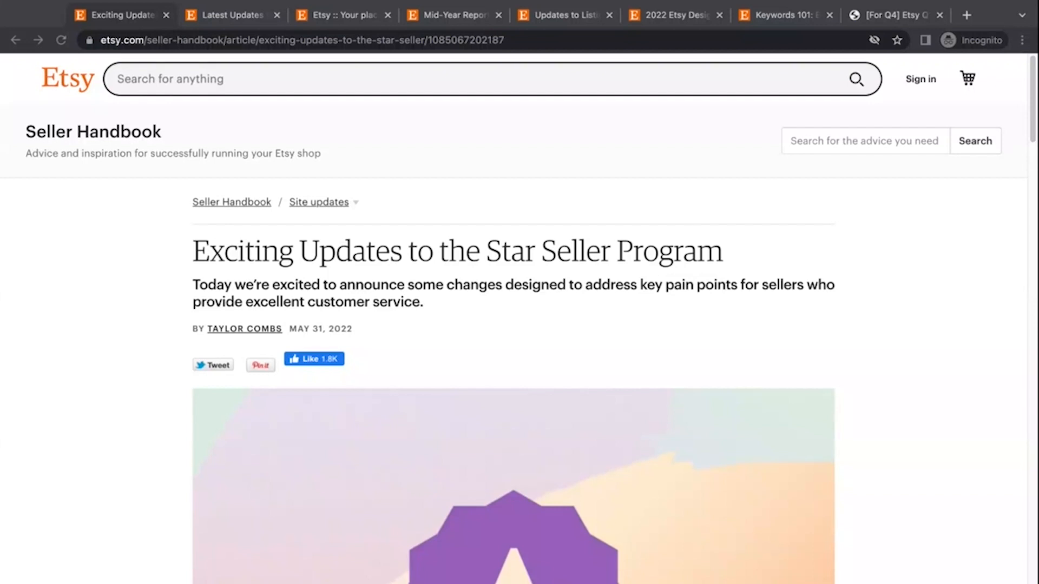
Scroll past the Star Seller header image to the intro on ratings, messages and order minimums
left_click(313, 359)
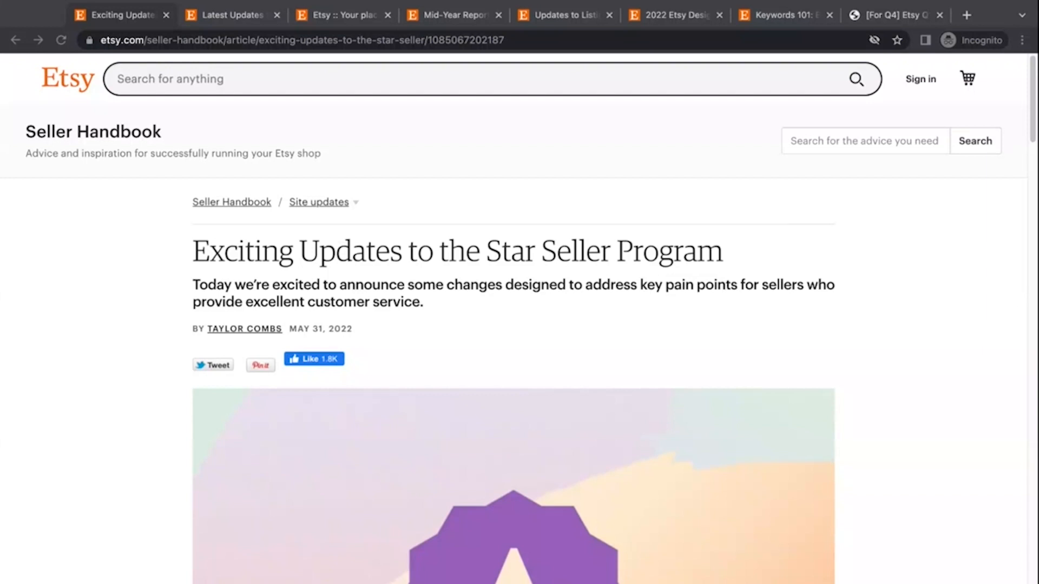
mouse_move(74, 378)
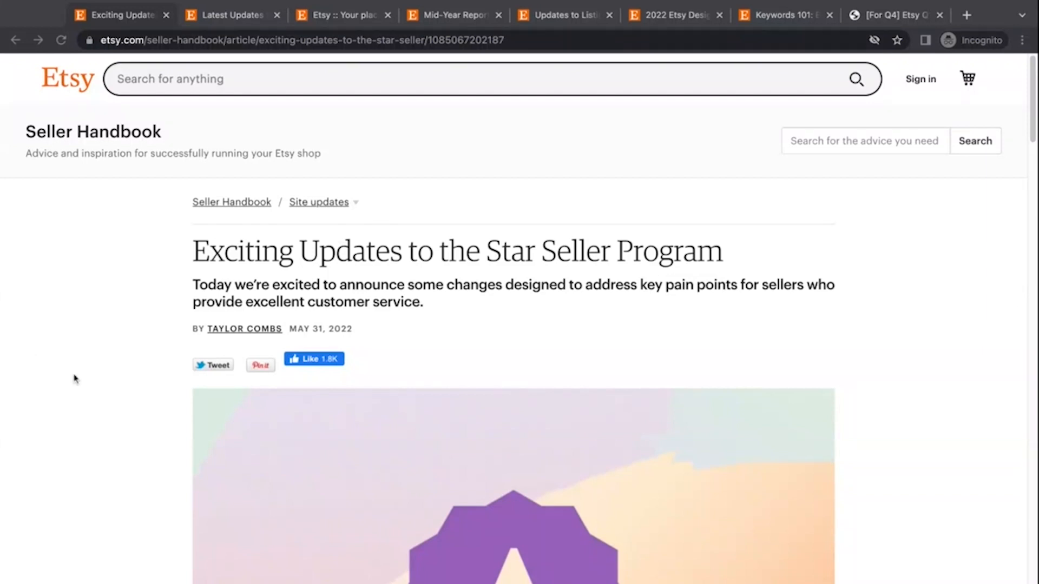
scroll("down", 3)
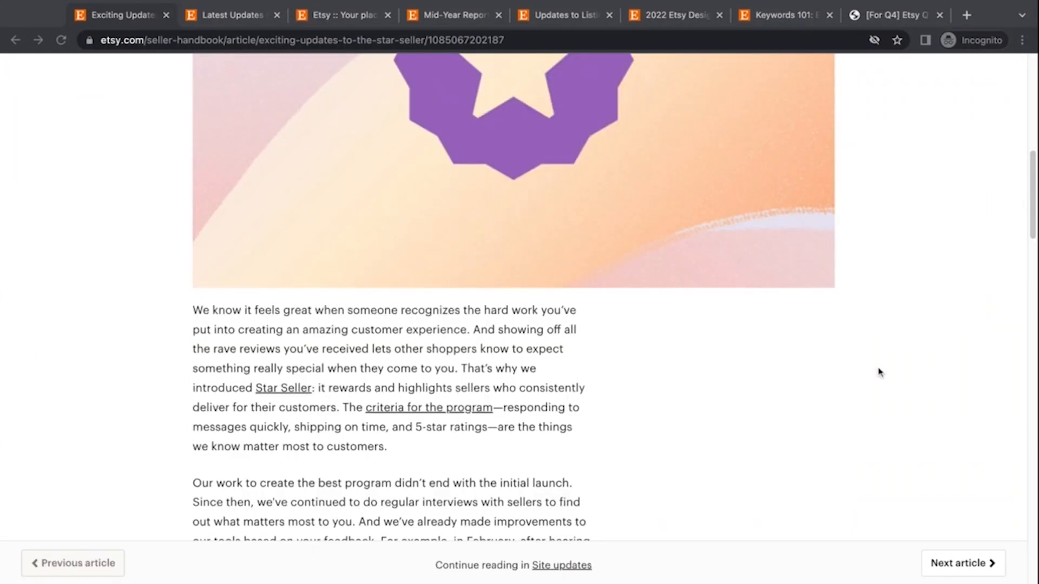
scroll("down", 3)
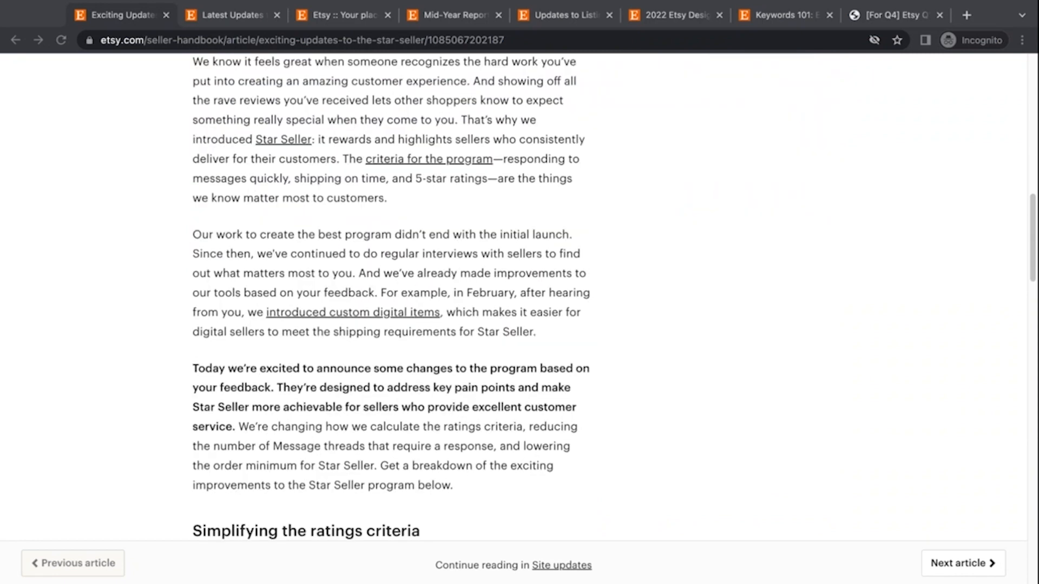
scroll("up", 3)
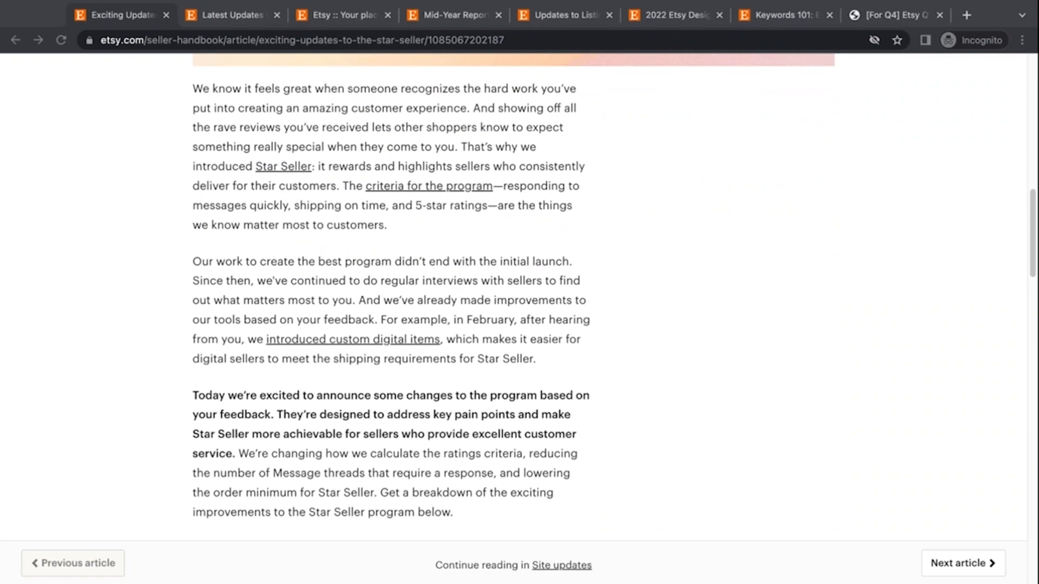
Scroll to the 'Simplifying the ratings criteria' section about the 4.8 rating average
scroll("down", 3)
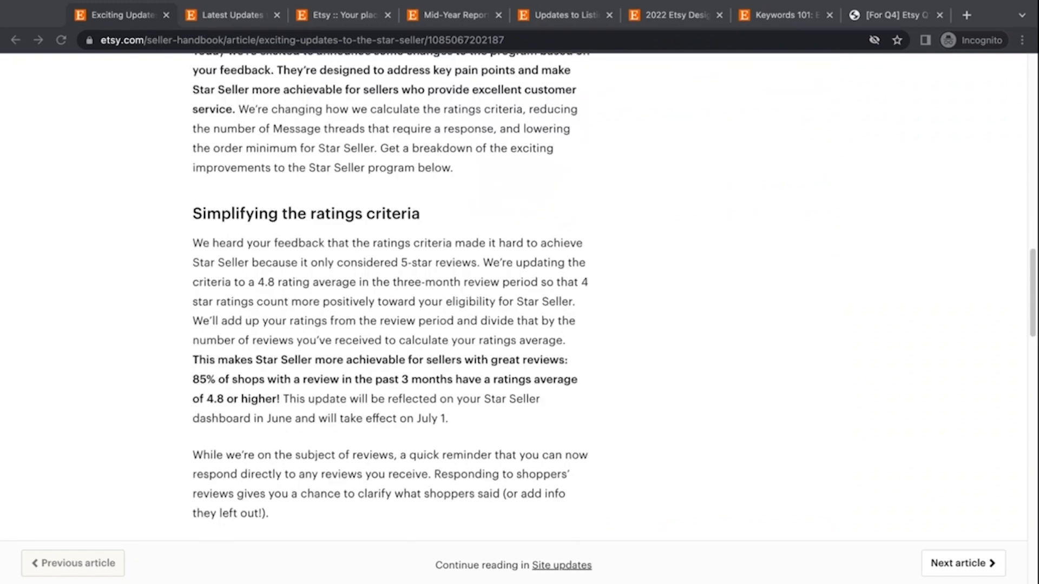
scroll("down", 3)
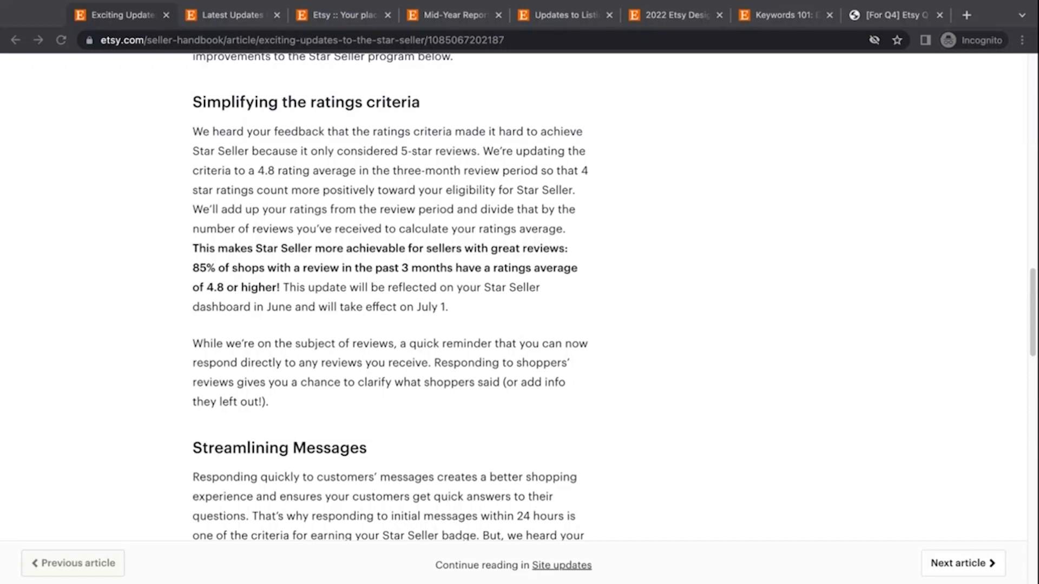
Scroll through 'Streamlining Messages' until 'Lowering the order minimum' starts below
scroll("down", 3)
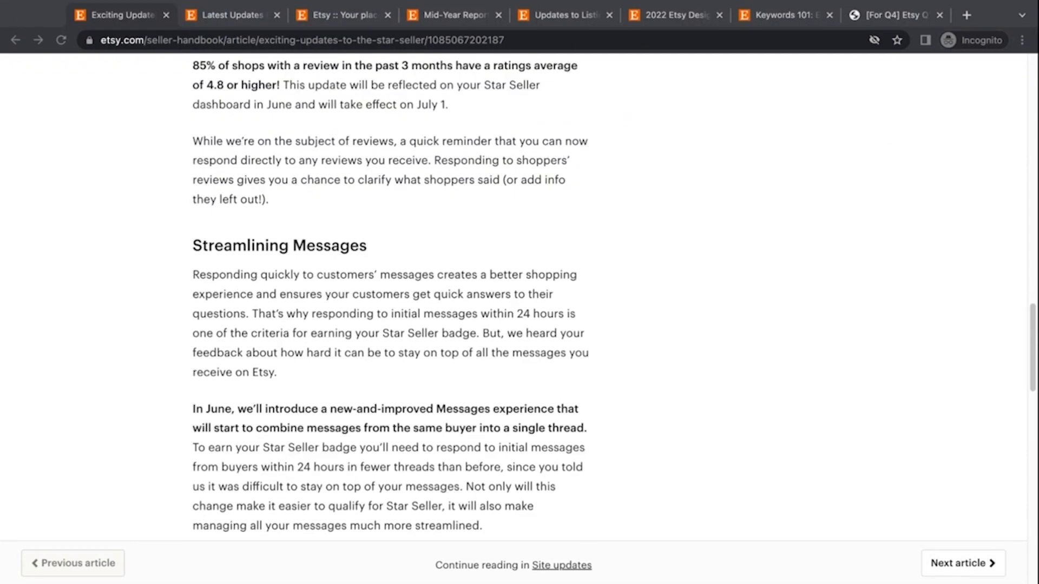
scroll("down", 3)
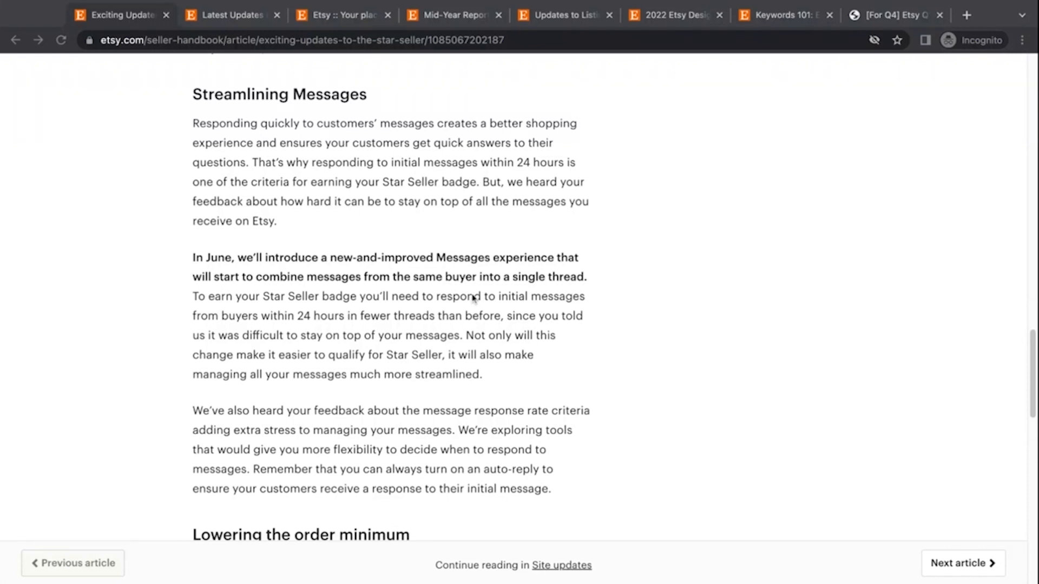
mouse_move(589, 332)
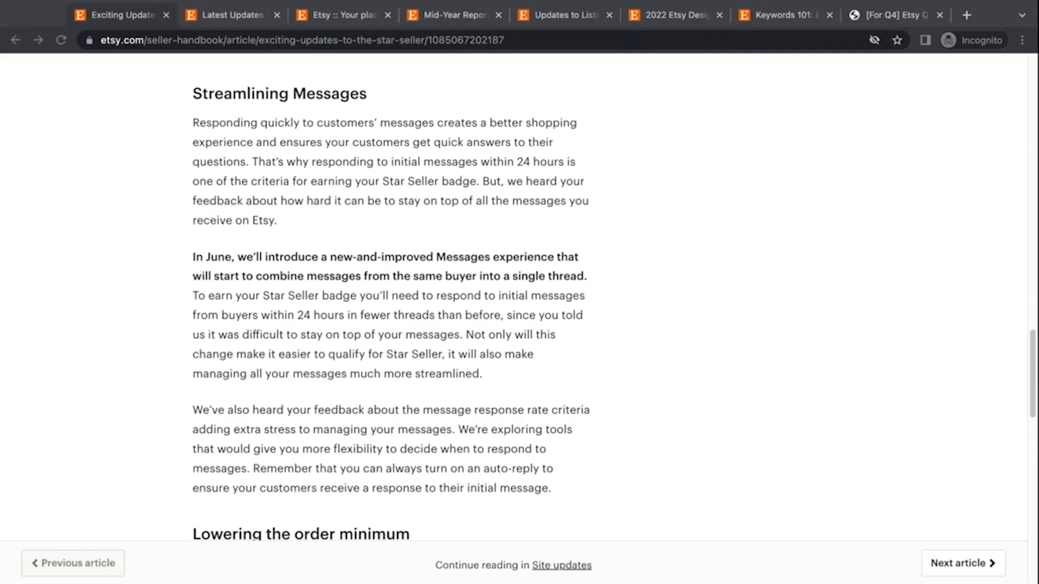
scroll("down", 3)
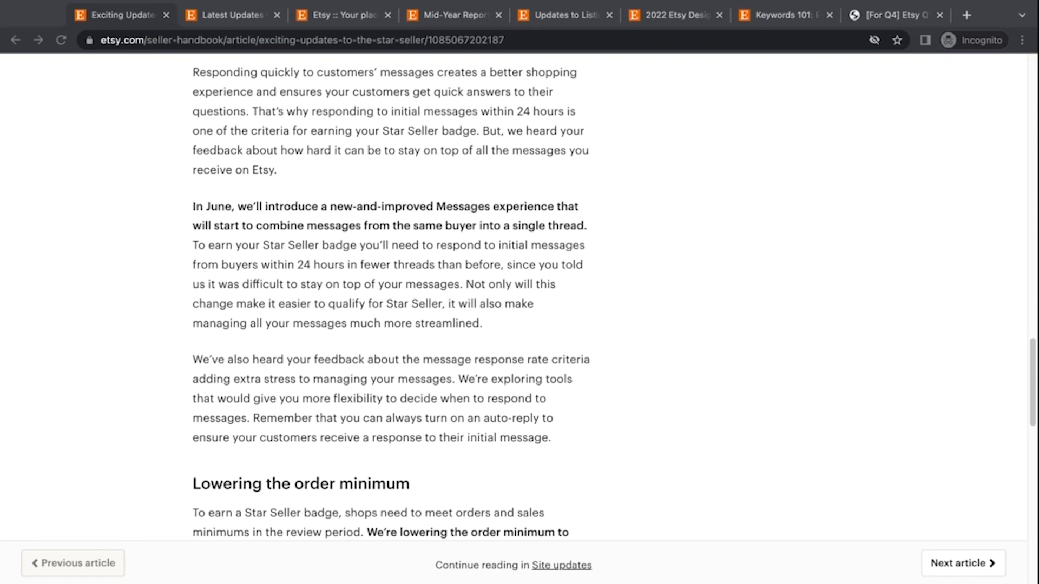
Scroll past the five-order minimum section until 'What's next' appears
scroll("down", 3)
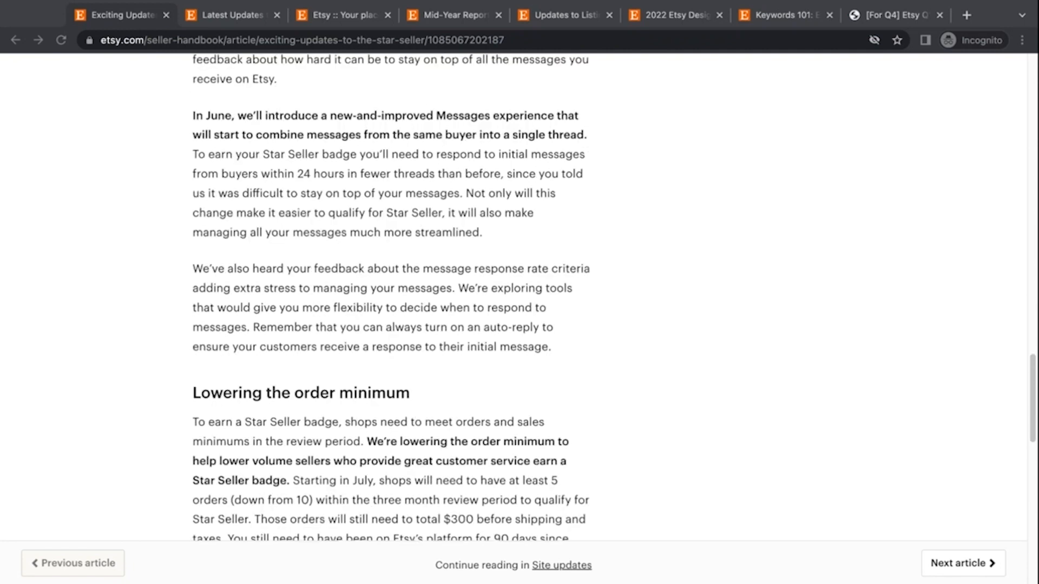
scroll("down", 3)
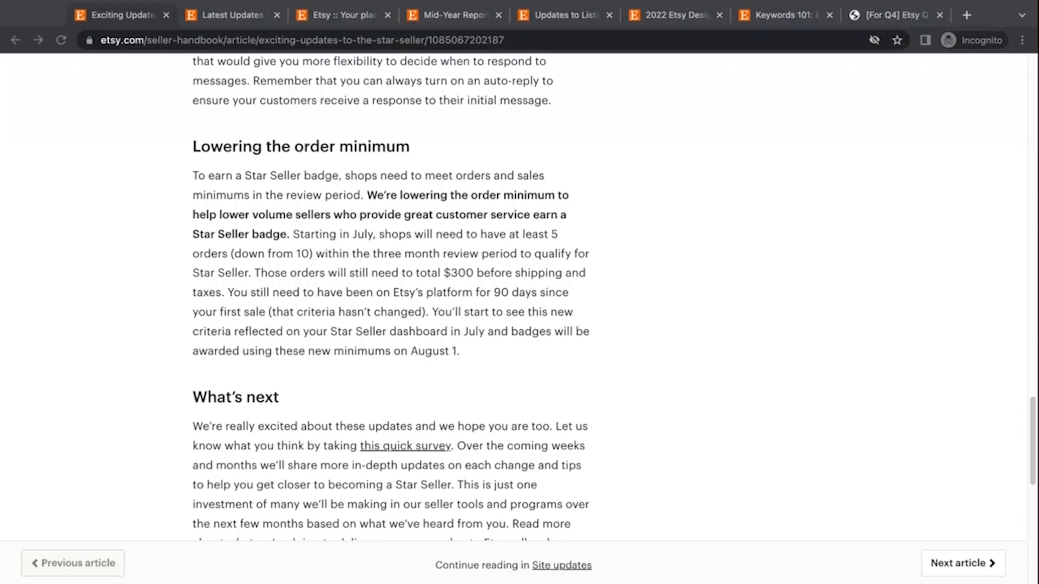
scroll("down", 3)
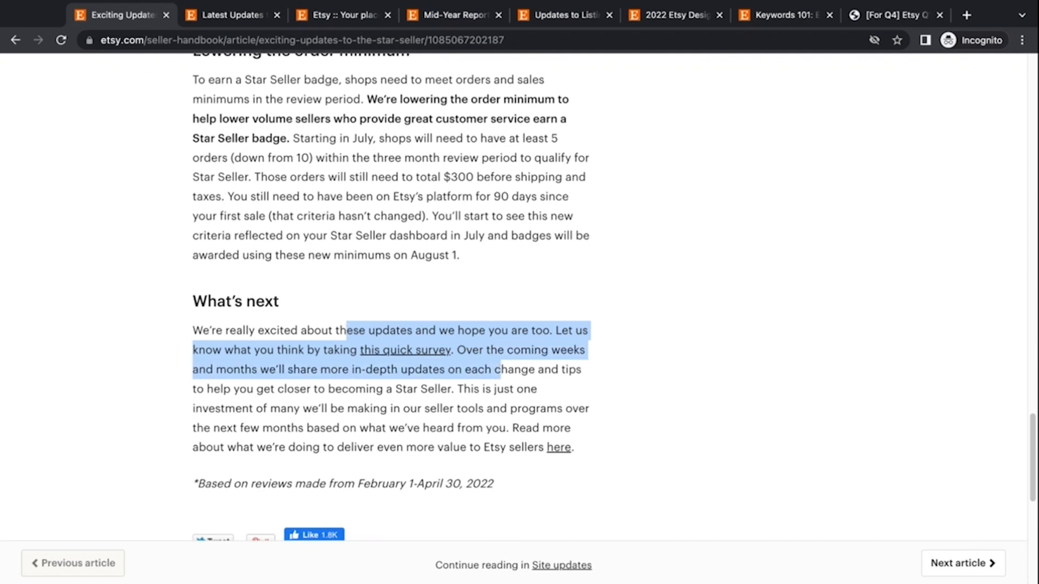
left_click(417, 292)
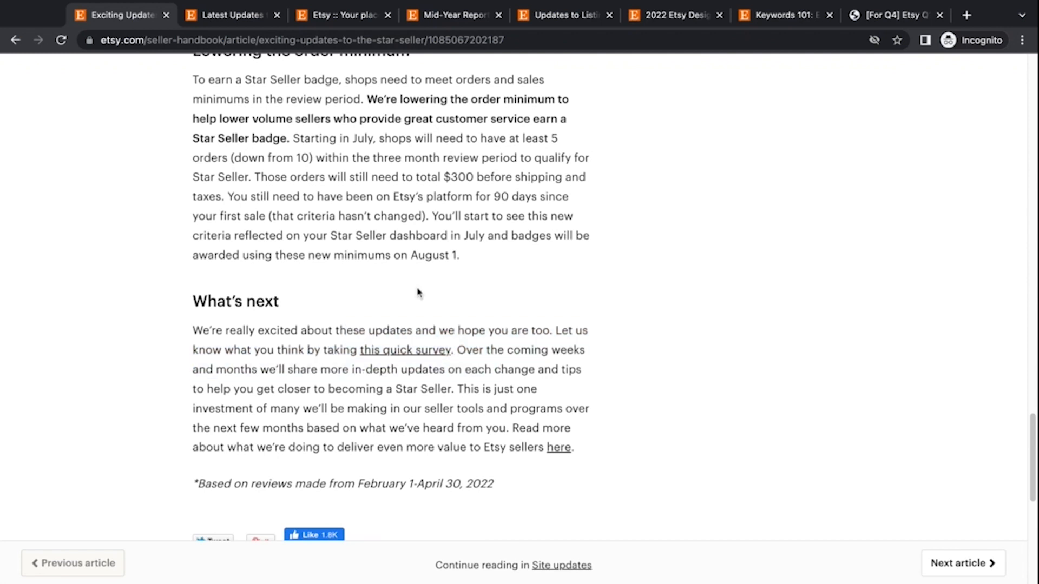
scroll("up", 3)
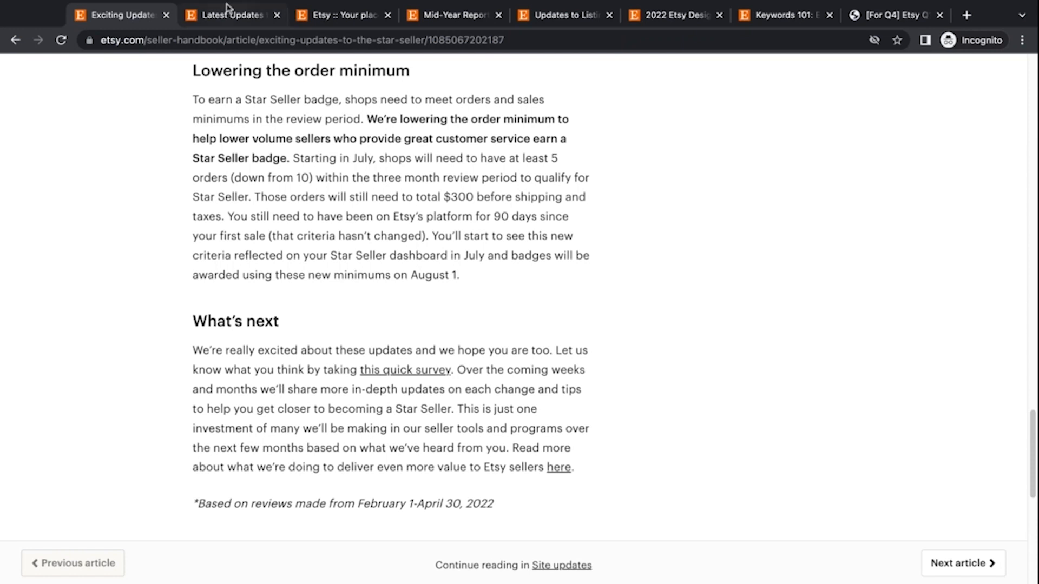
Switch to the 'Latest Updates to Explore' tab and view its title and header image
left_click(231, 14)
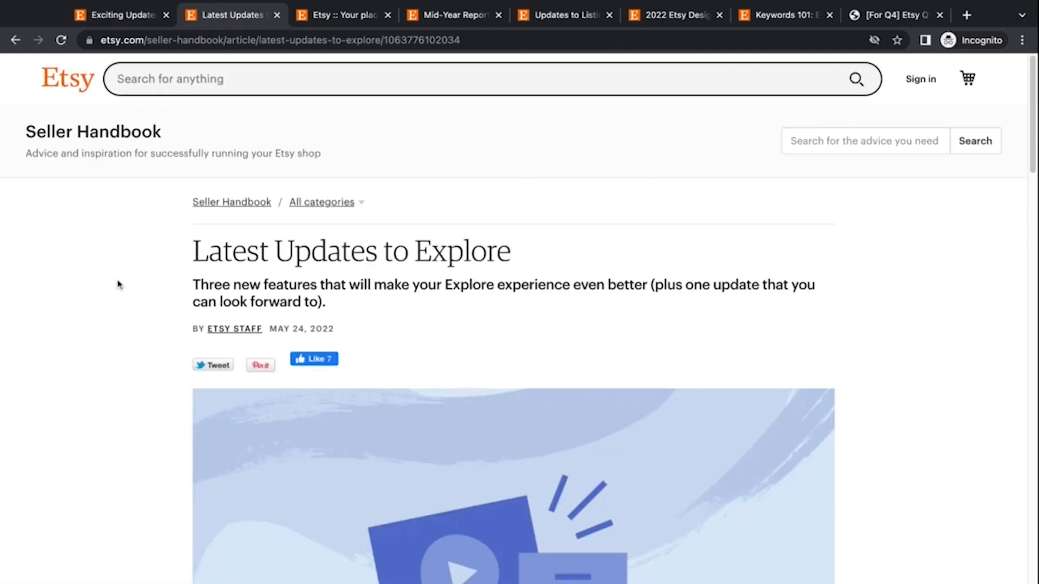
scroll("down", 3)
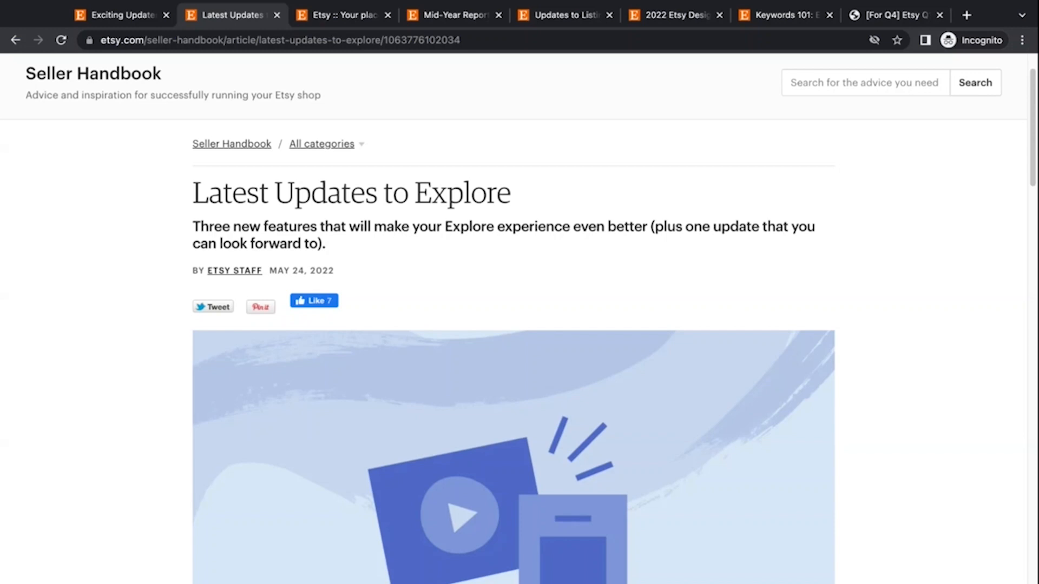
scroll("down", 3)
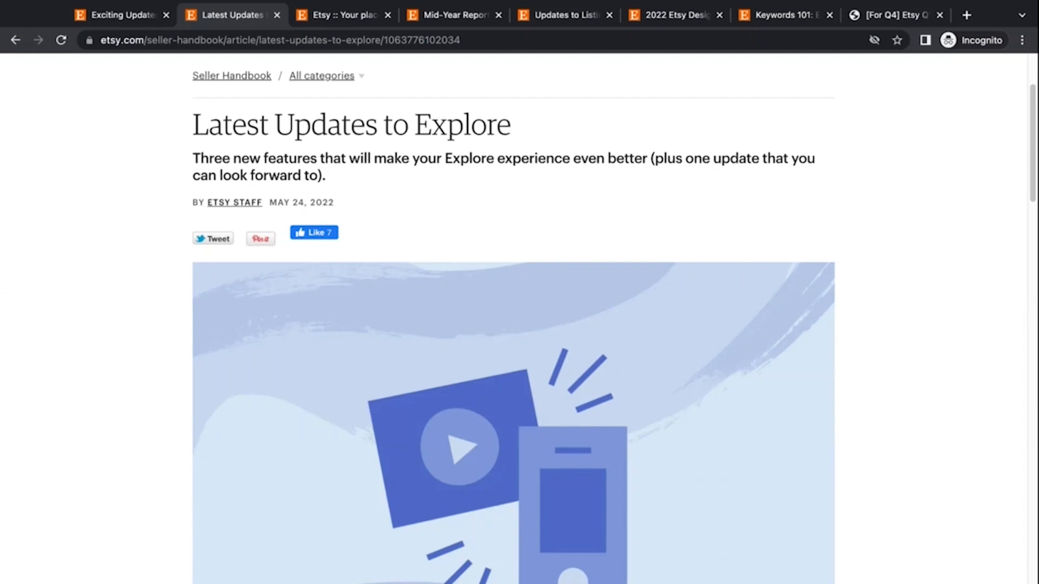
Scroll to the Real-time insights, Stats and milestones, and New and improved video types sections
scroll("down", 3)
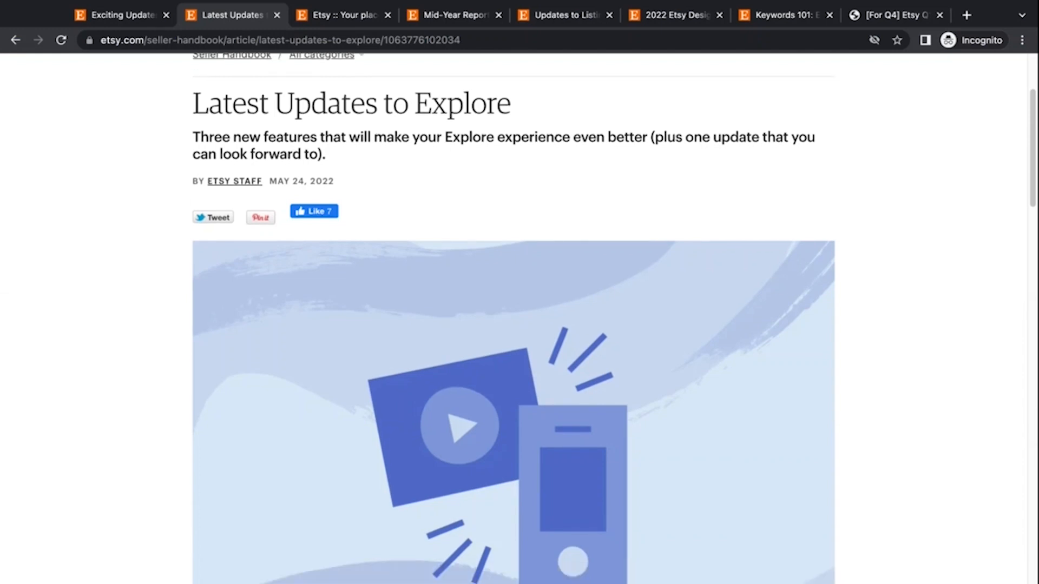
scroll("down", 3)
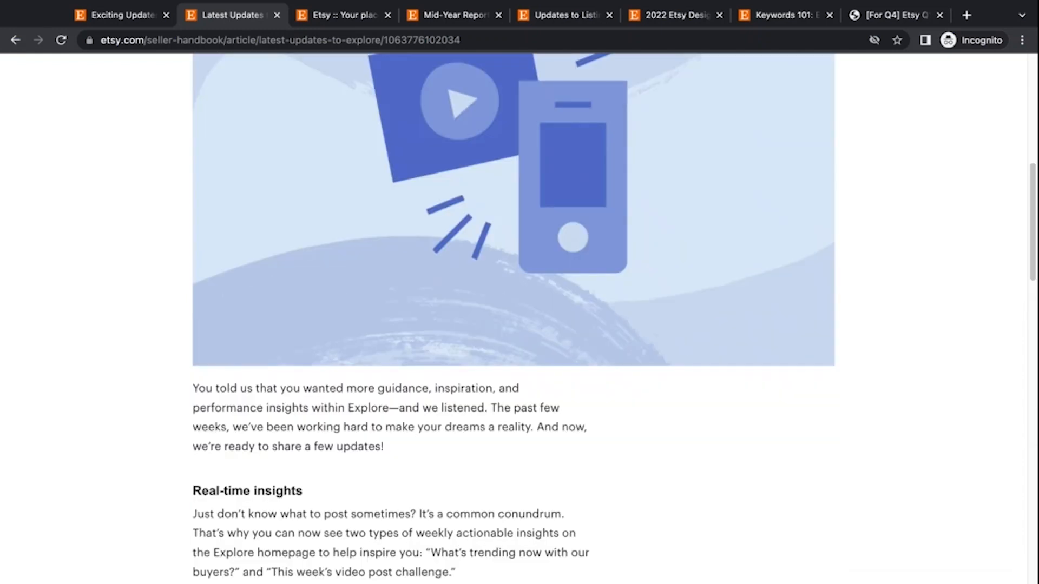
scroll("down", 3)
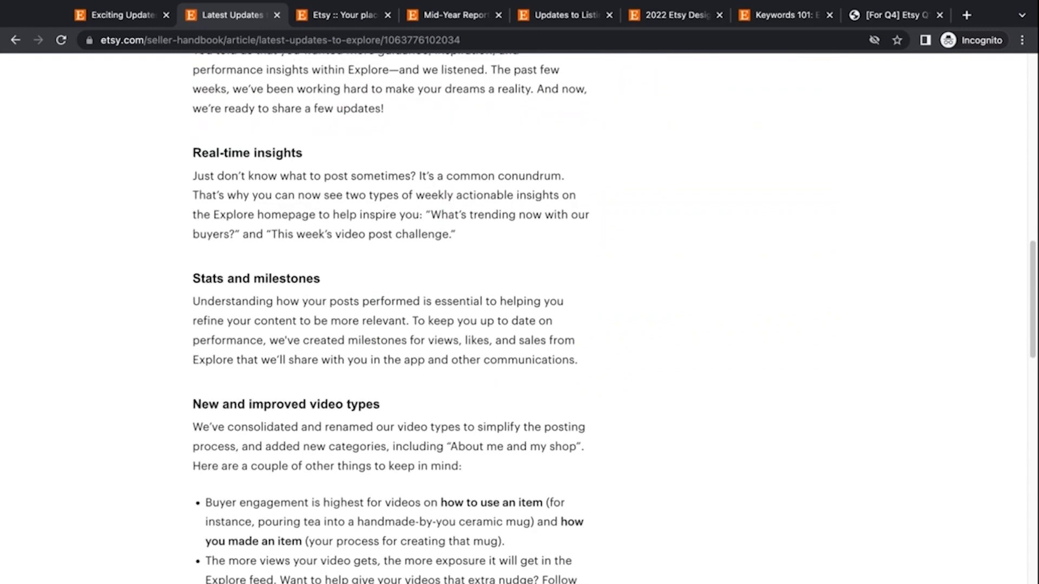
scroll("up", 3)
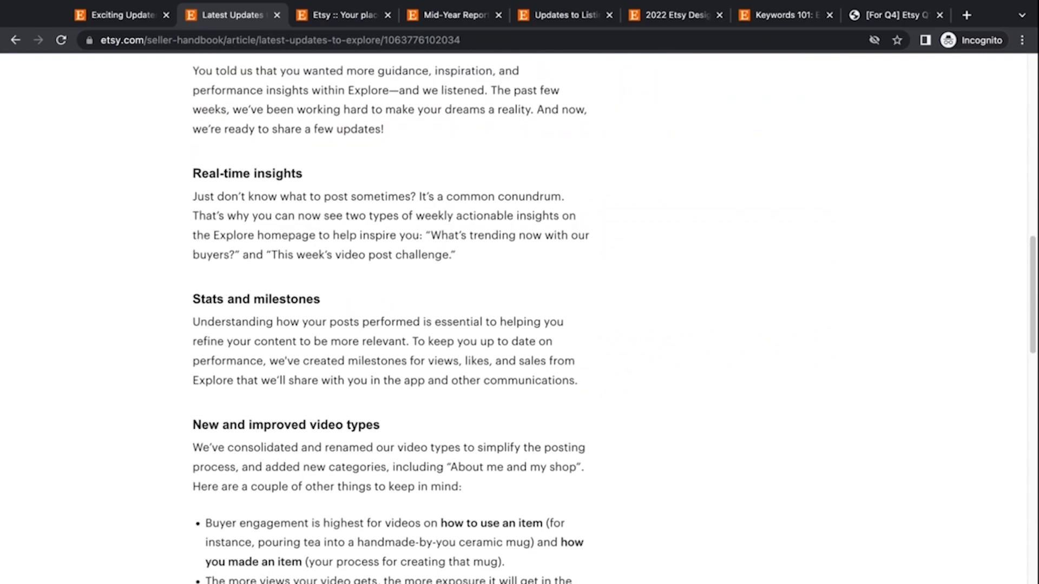
scroll("up", 3)
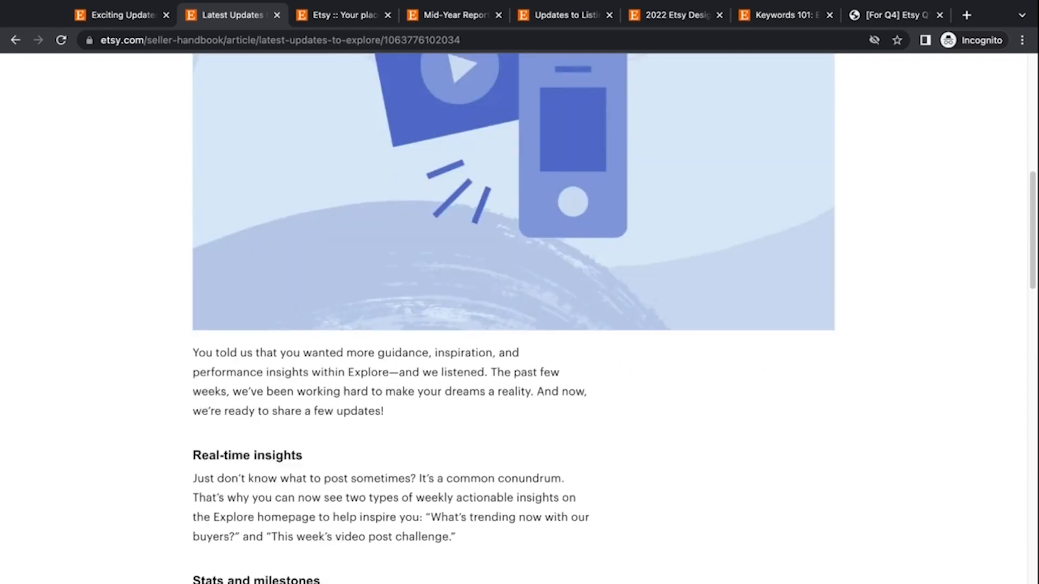
scroll("down", 3)
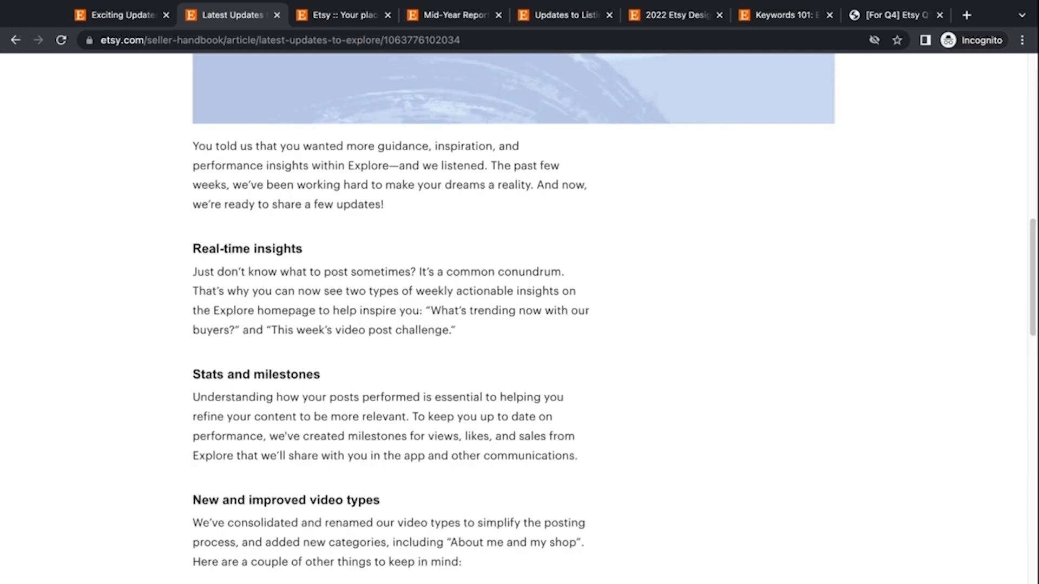
scroll("down", 3)
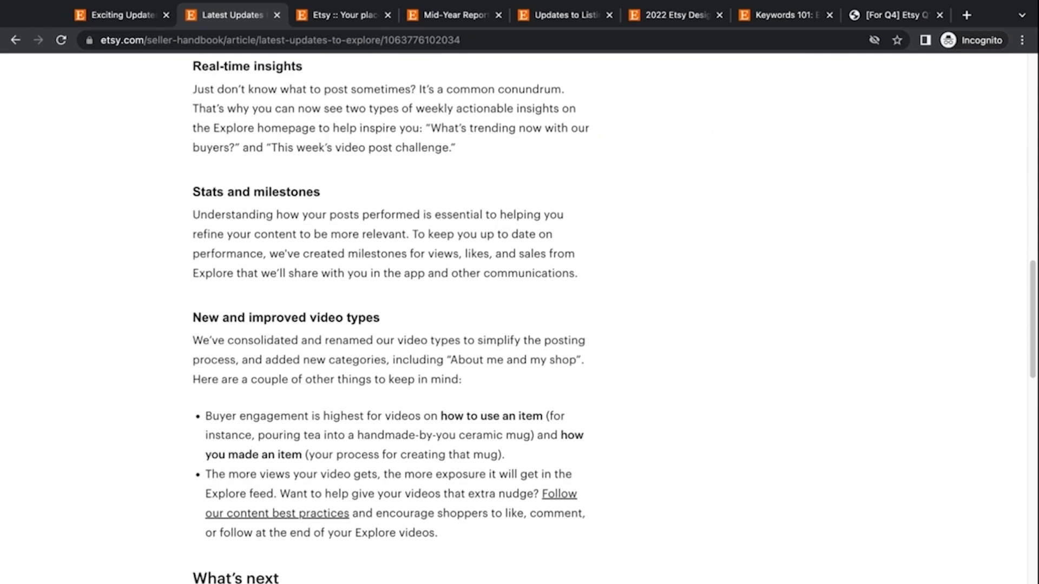
scroll("down", 3)
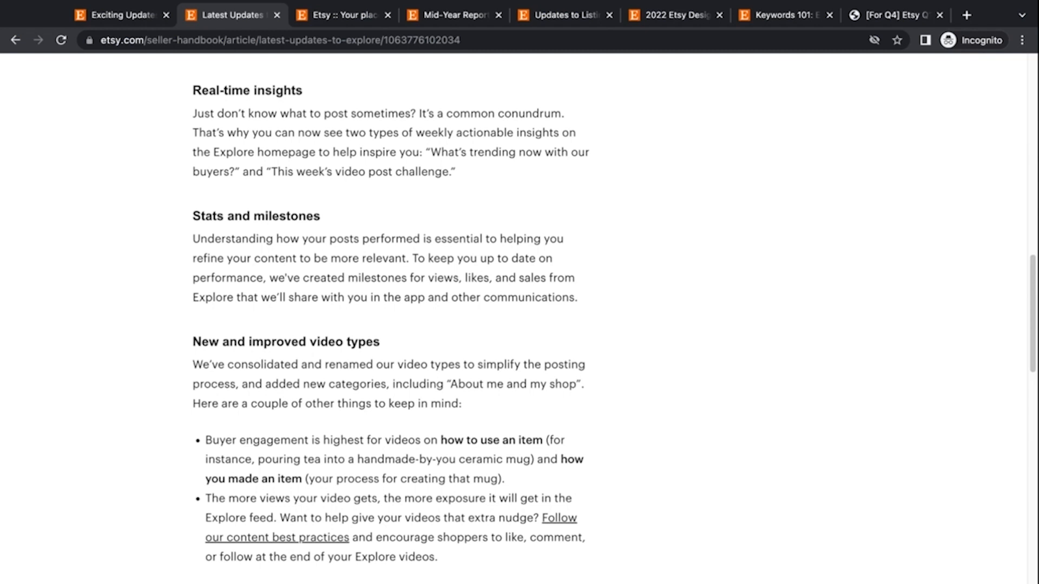
double_click(530, 278)
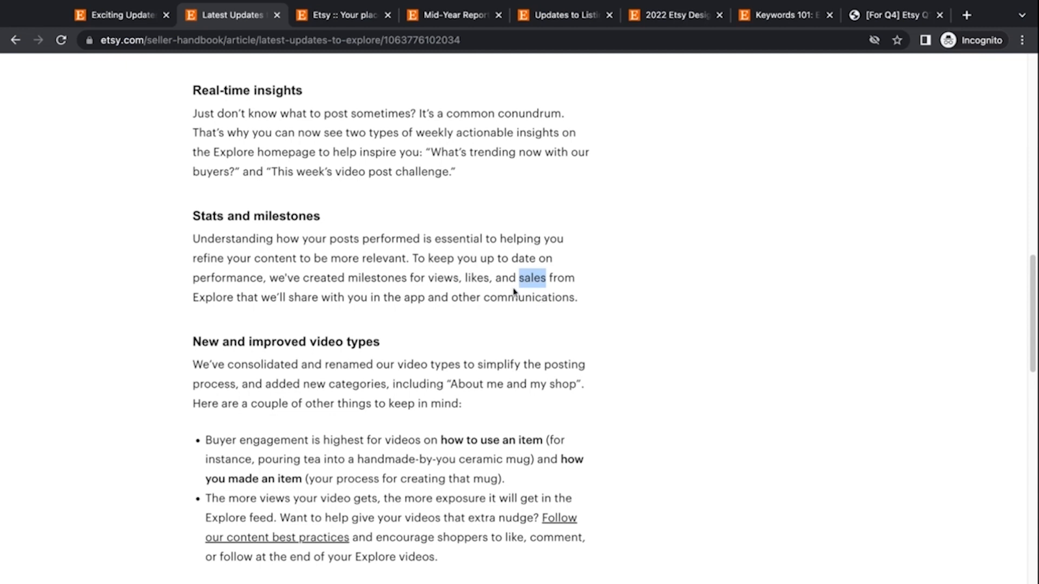
mouse_move(472, 297)
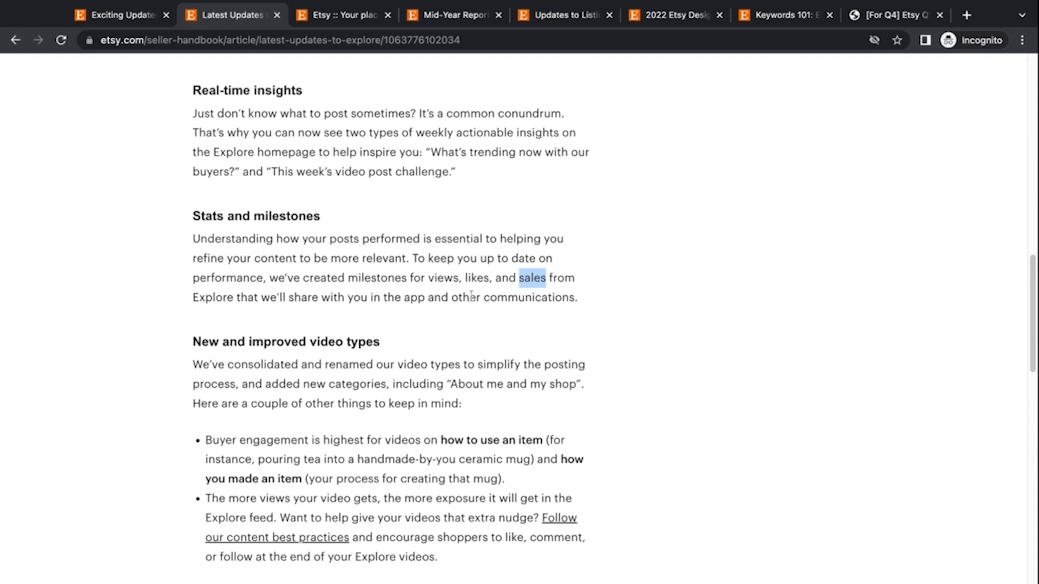
left_click(380, 287)
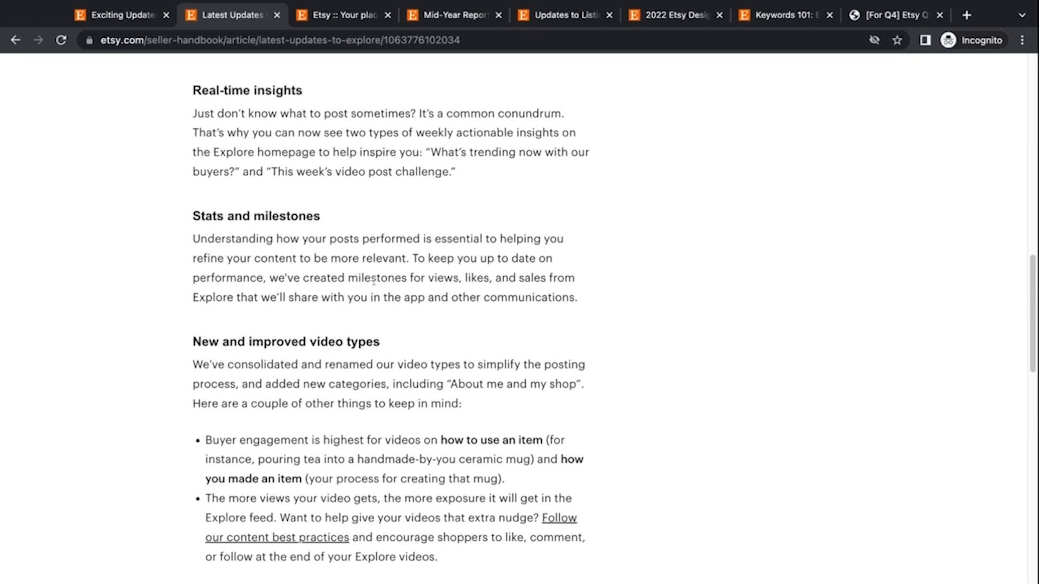
mouse_move(173, 364)
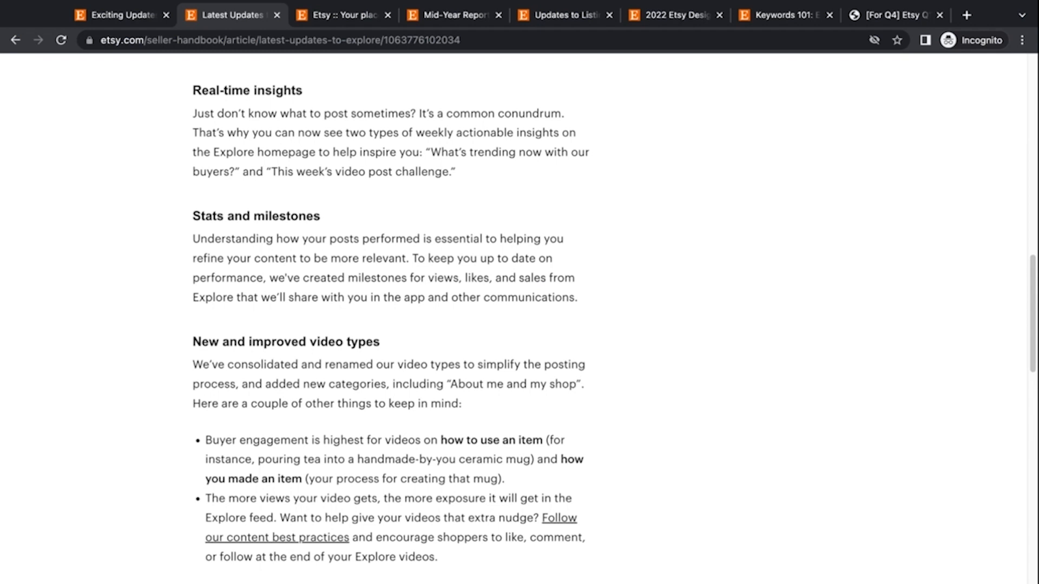
Scroll to the 'What's next' in-app editing section and clear the text highlight
scroll("down", 3)
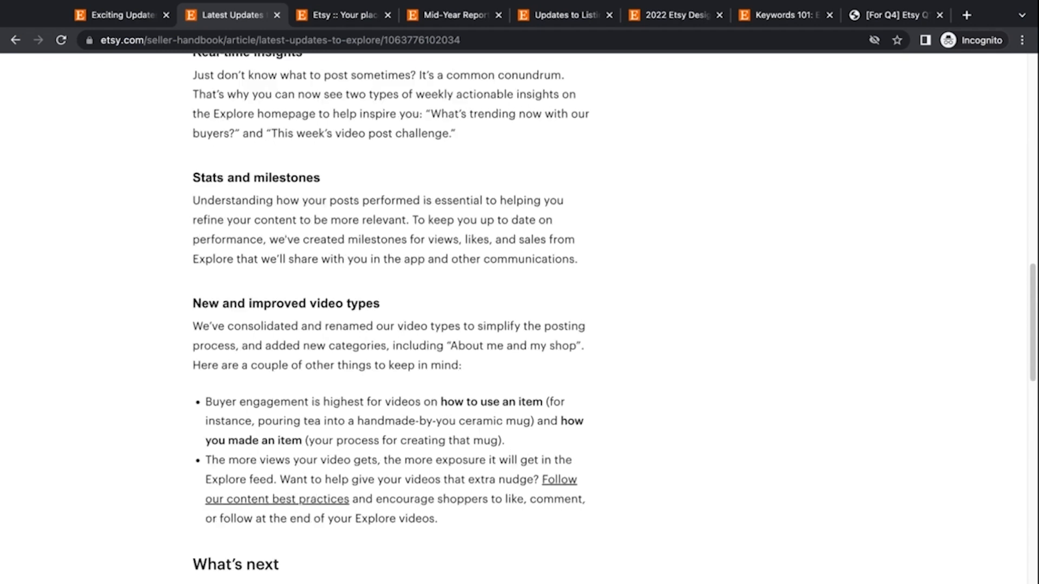
scroll("down", 3)
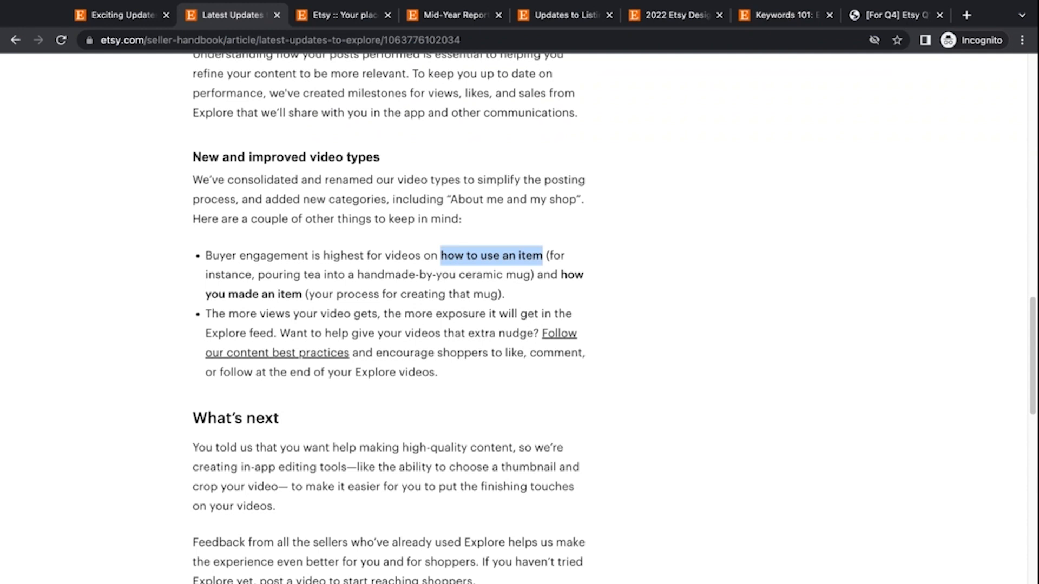
left_click(470, 278)
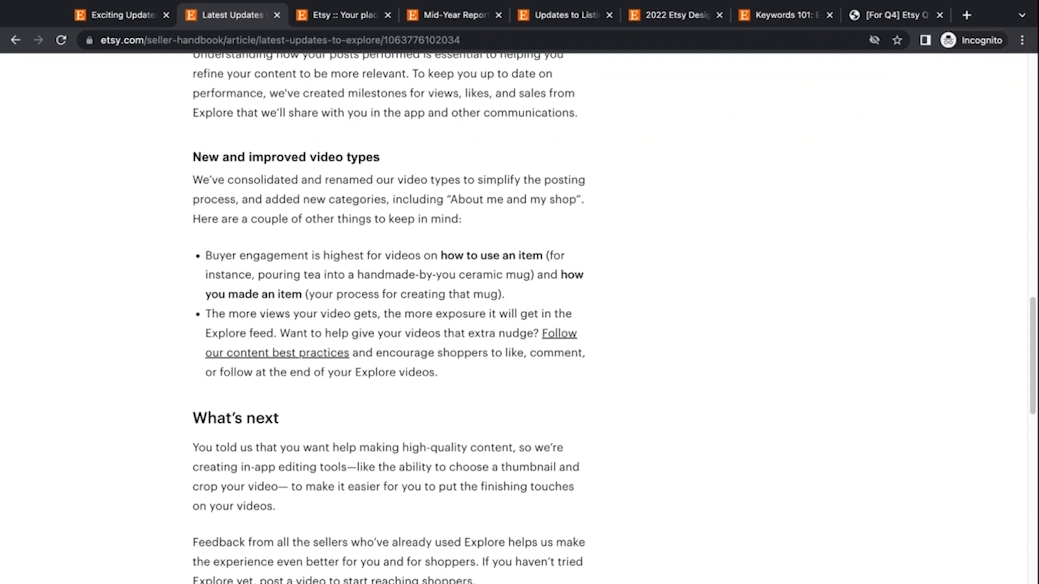
mouse_move(533, 285)
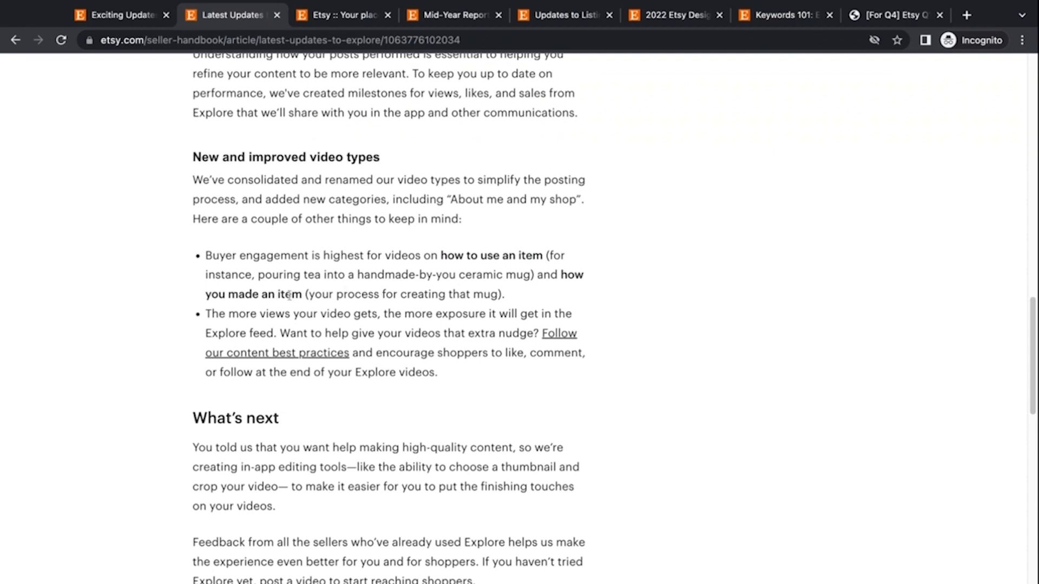
mouse_move(347, 298)
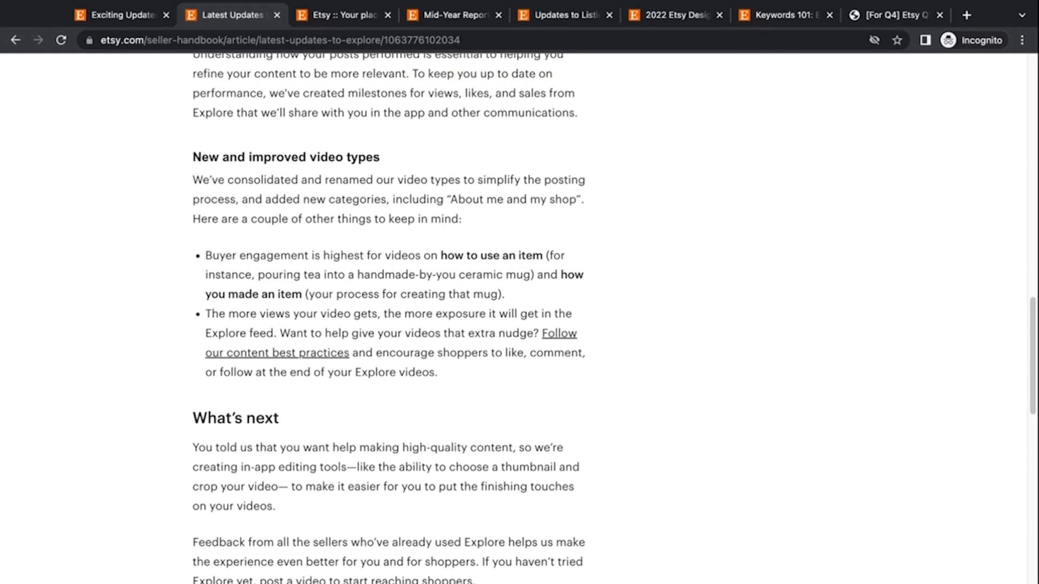
scroll("down", 3)
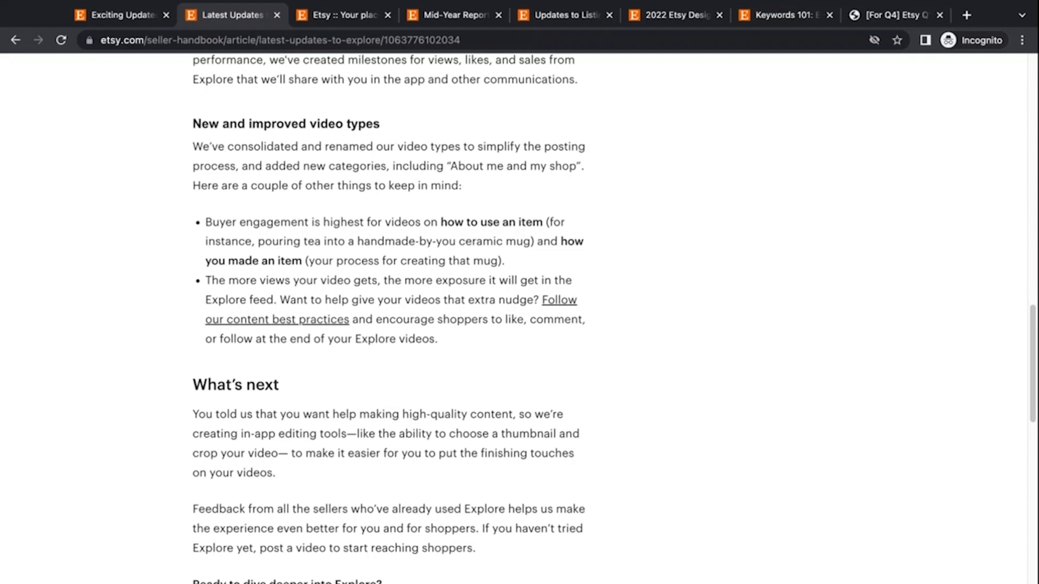
mouse_move(184, 461)
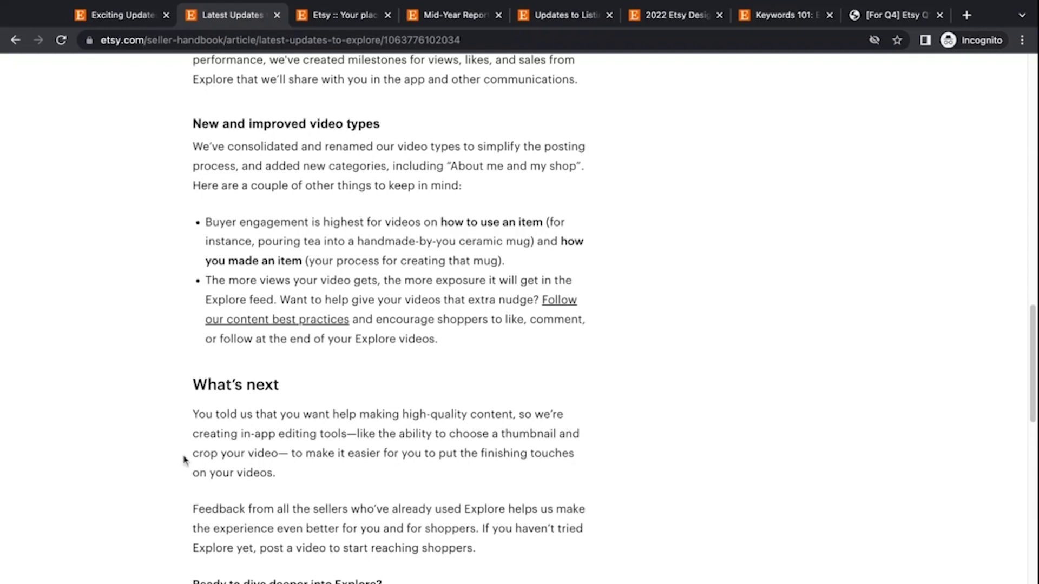
Scroll to the 'Ready to dive deeper into Explore?' links and Seller Preview app note
scroll("down", 3)
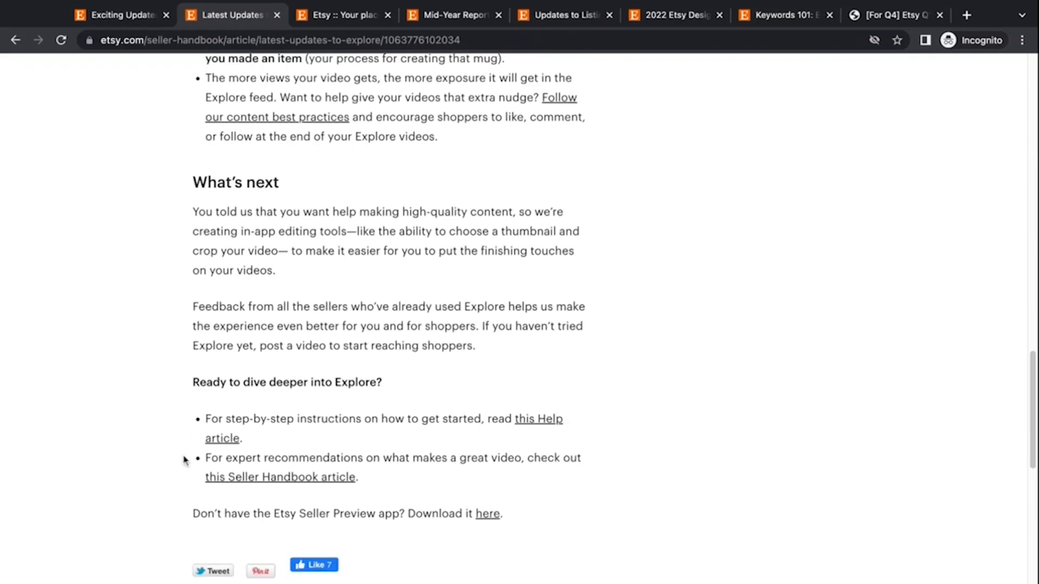
mouse_move(149, 307)
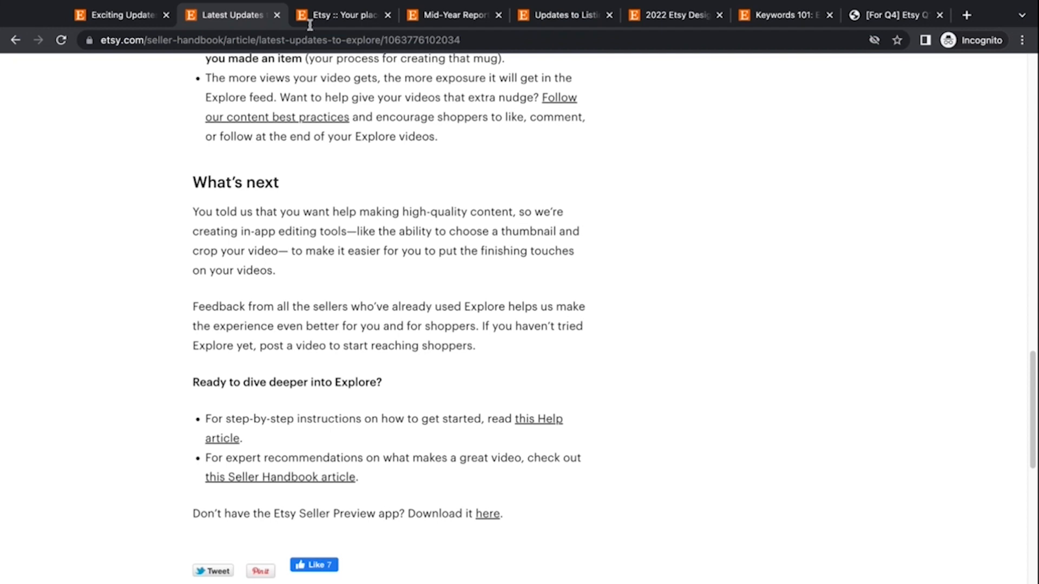
Open 'Mid-Year Report: May 2022' and scroll past the 7M, 35%, $154M graphic to the first bullets
left_click(342, 15)
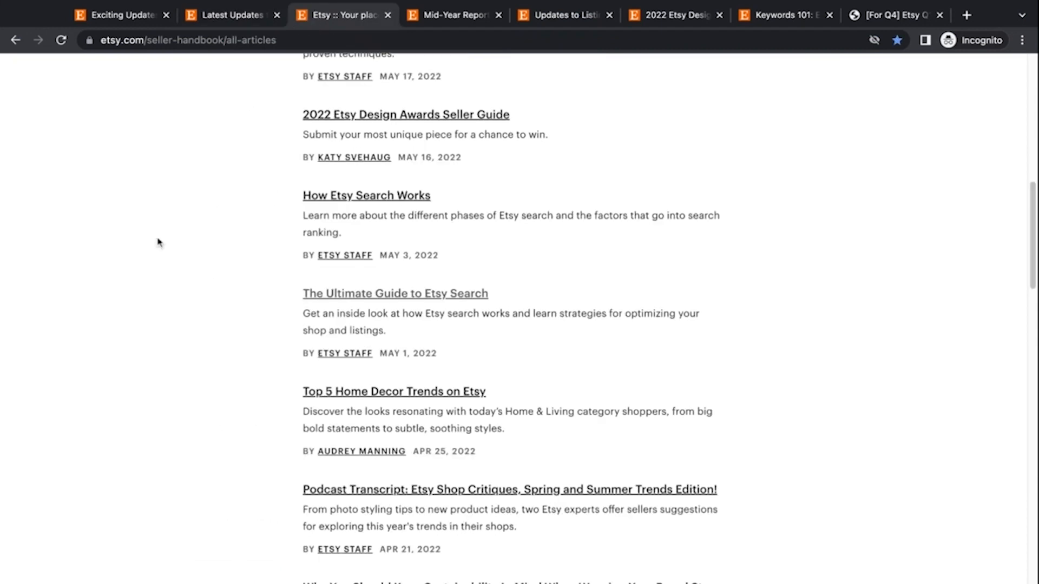
left_click(454, 14)
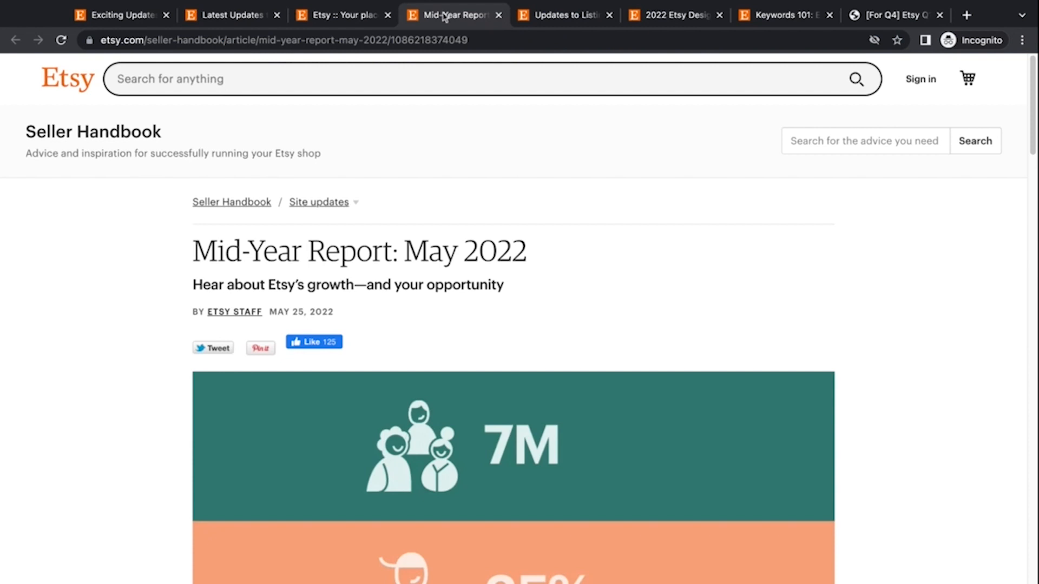
mouse_move(183, 221)
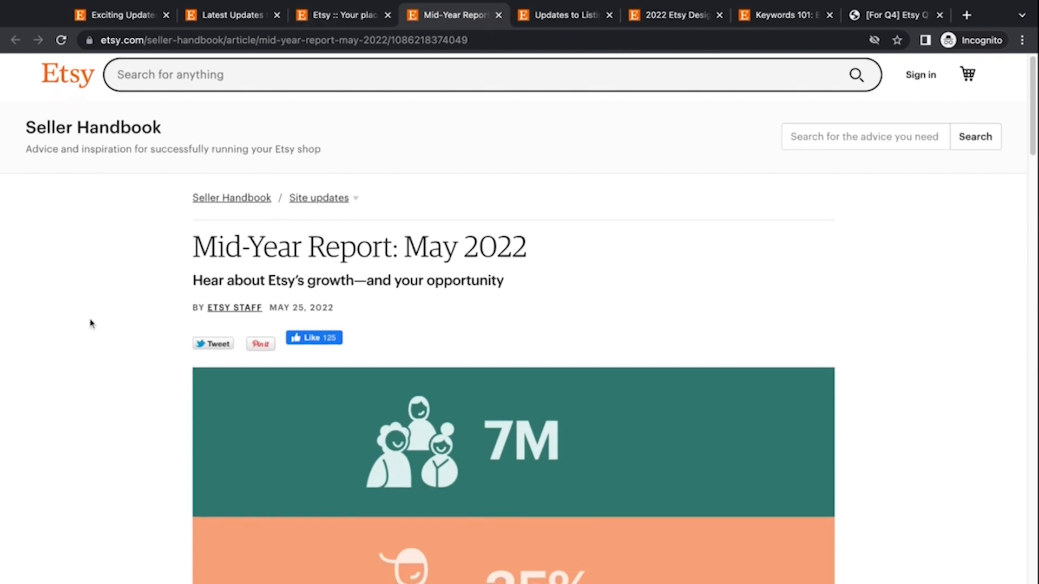
scroll("down", 3)
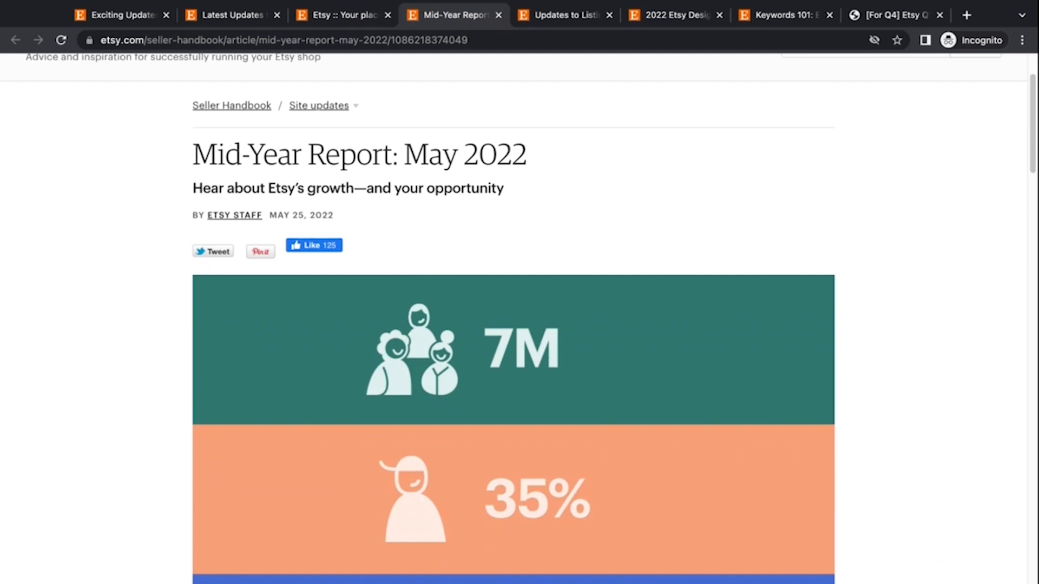
scroll("down", 3)
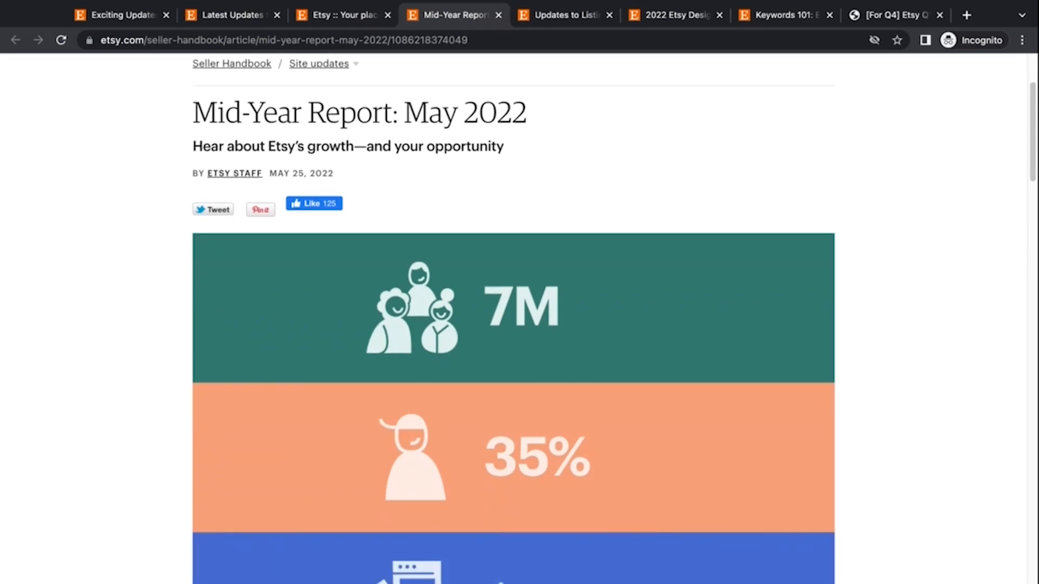
scroll("down", 3)
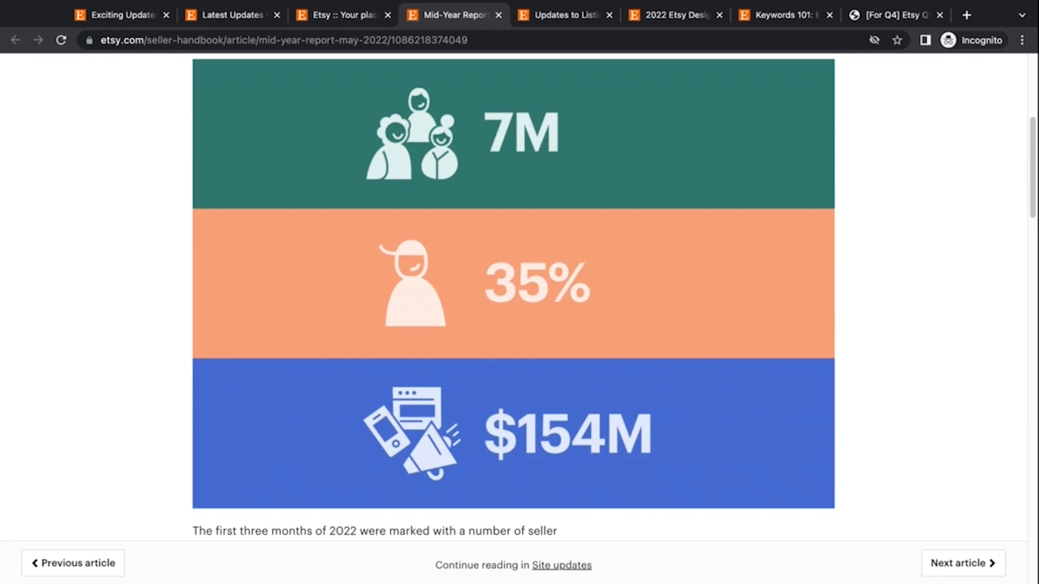
scroll("down", 3)
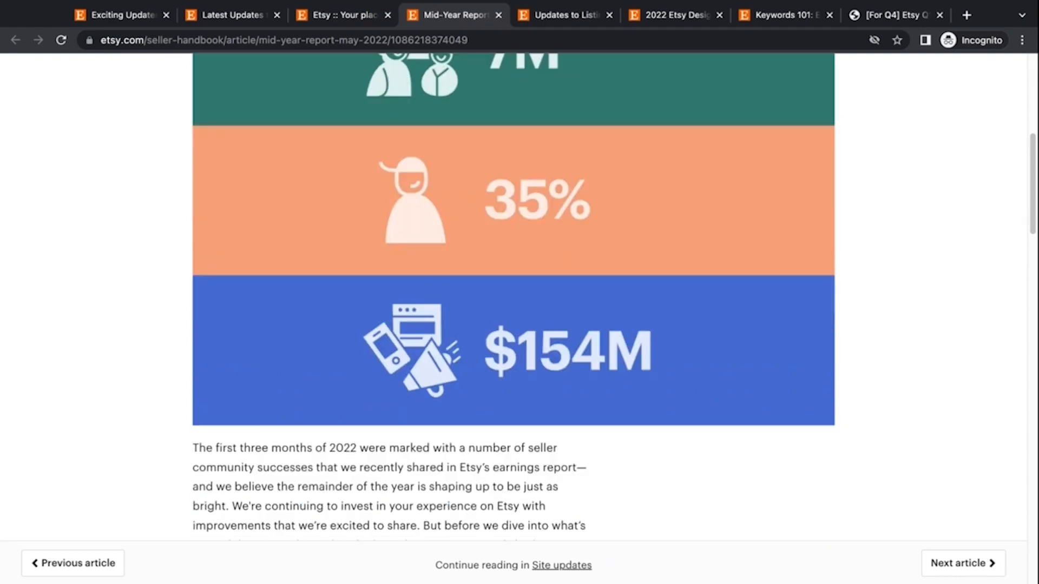
scroll("down", 3)
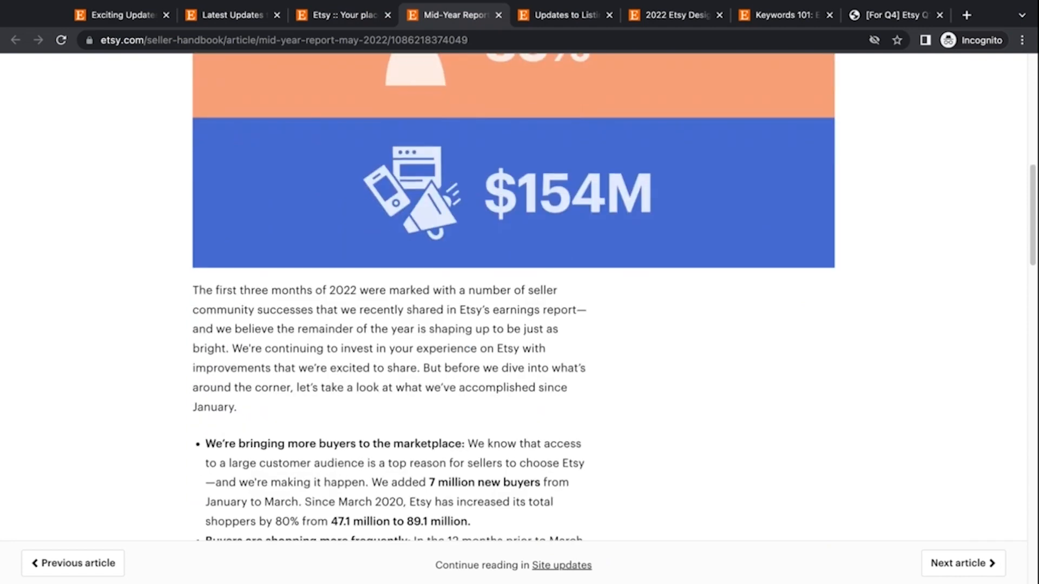
scroll("down", 3)
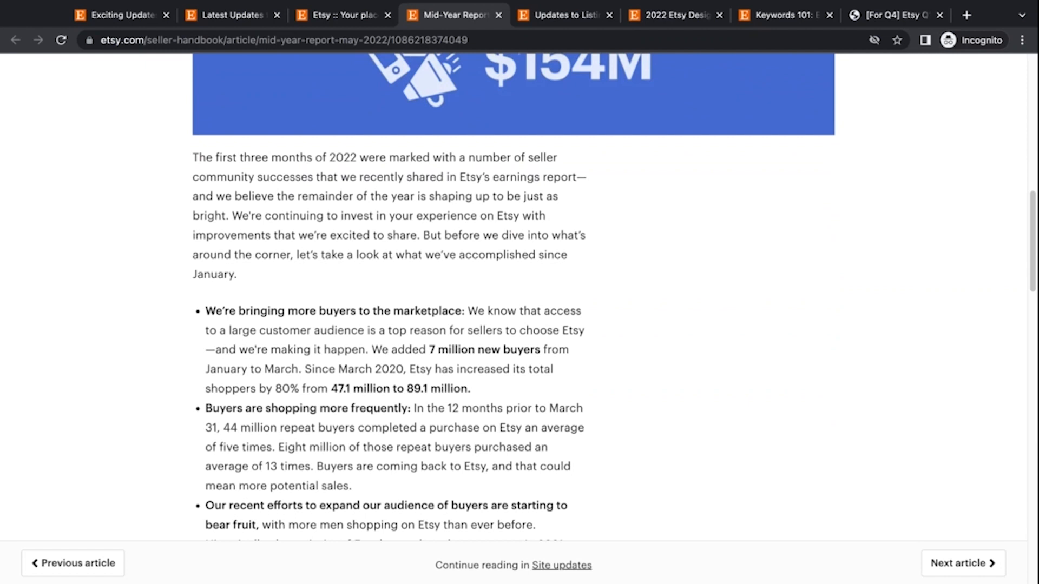
Scroll through the repeat buyer, men shopper and category bullets to the $154 million marketing bullet
scroll("down", 3)
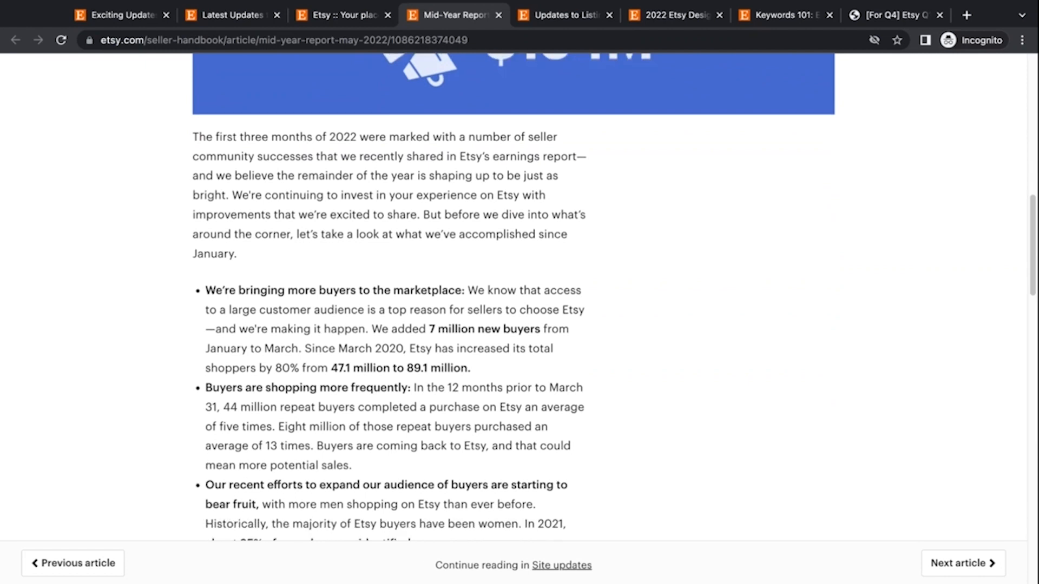
scroll("down", 3)
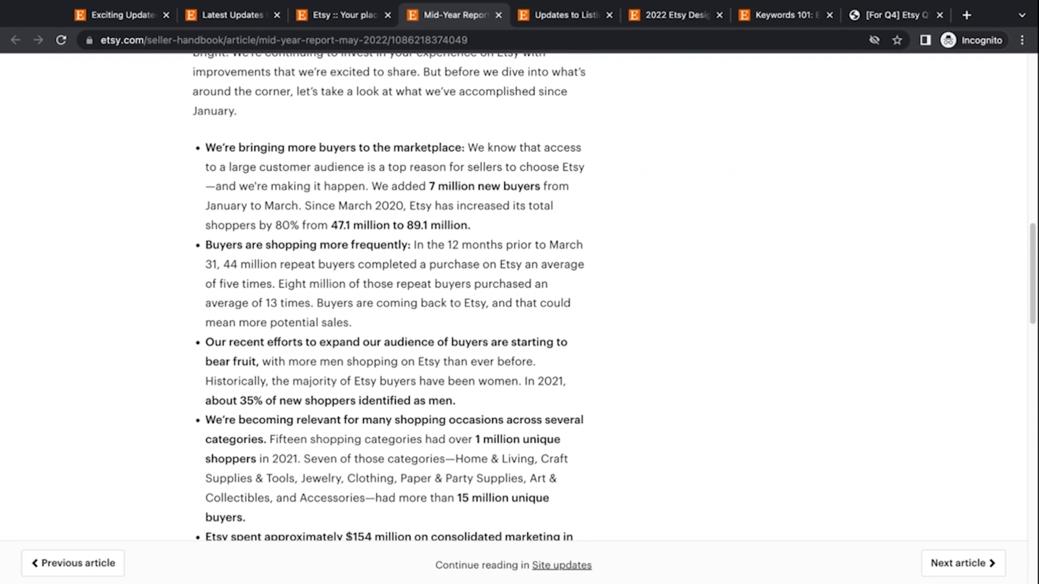
scroll("down", 3)
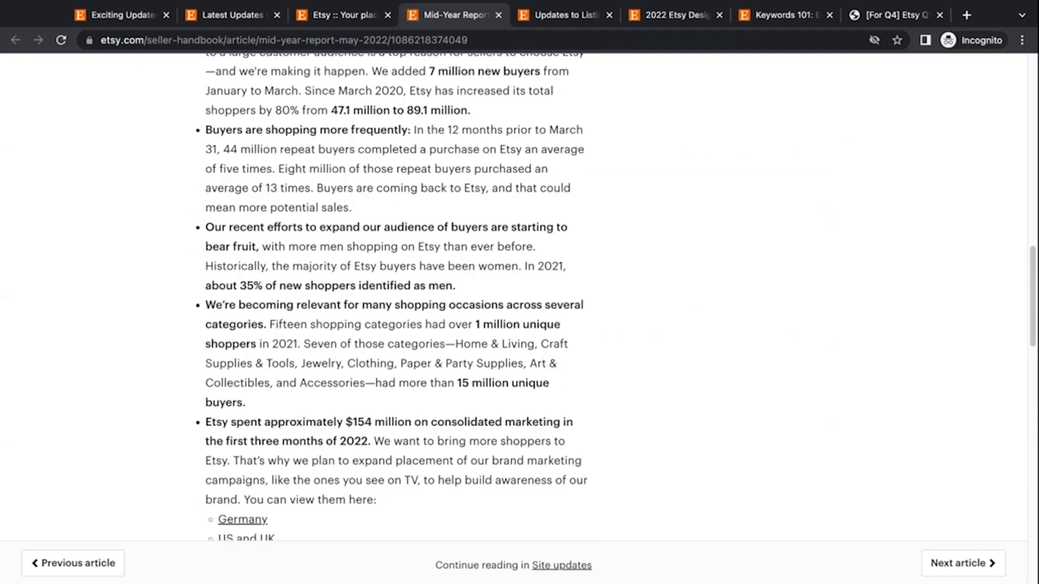
scroll("down", 3)
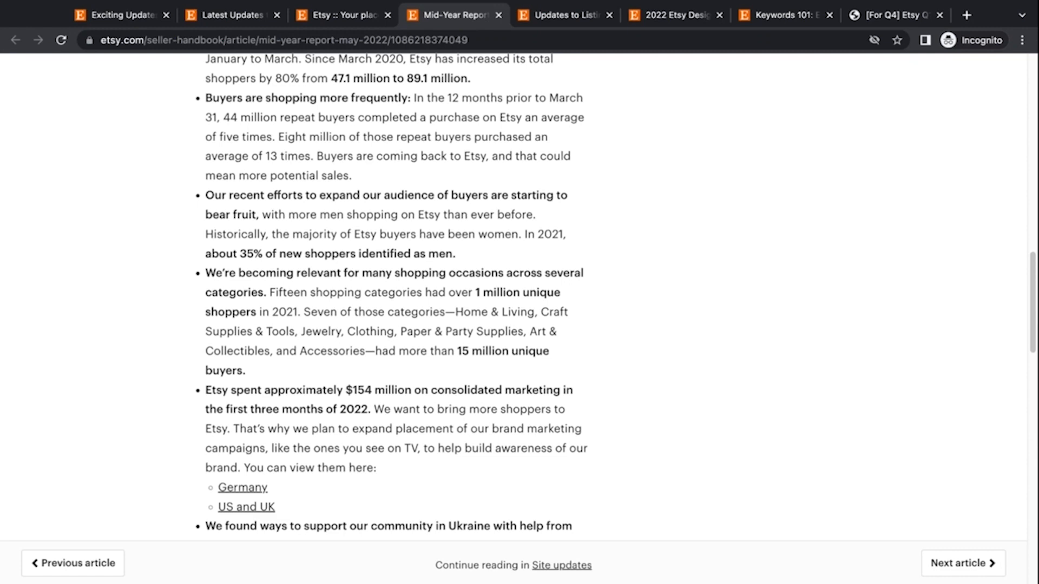
Scroll the mid-year report past the Ukraine support bullet to 'How we're investing in sellers'
scroll("down", 3)
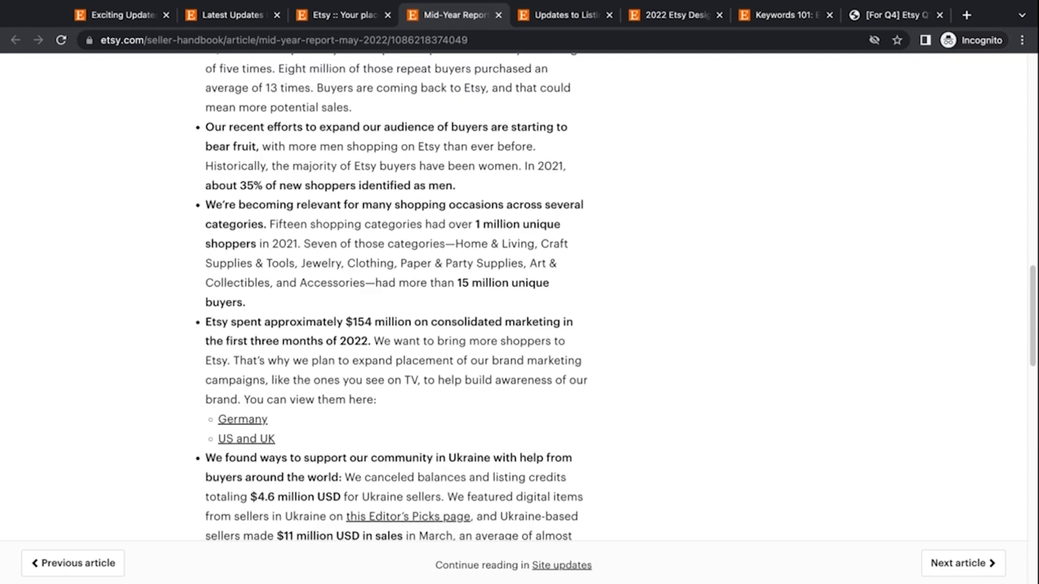
scroll("down", 3)
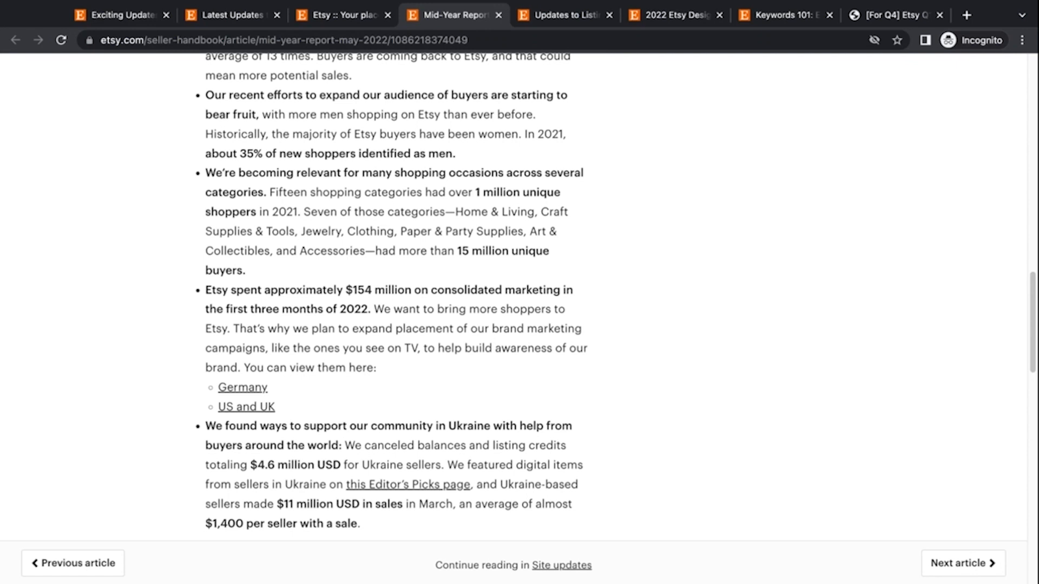
scroll("down", 3)
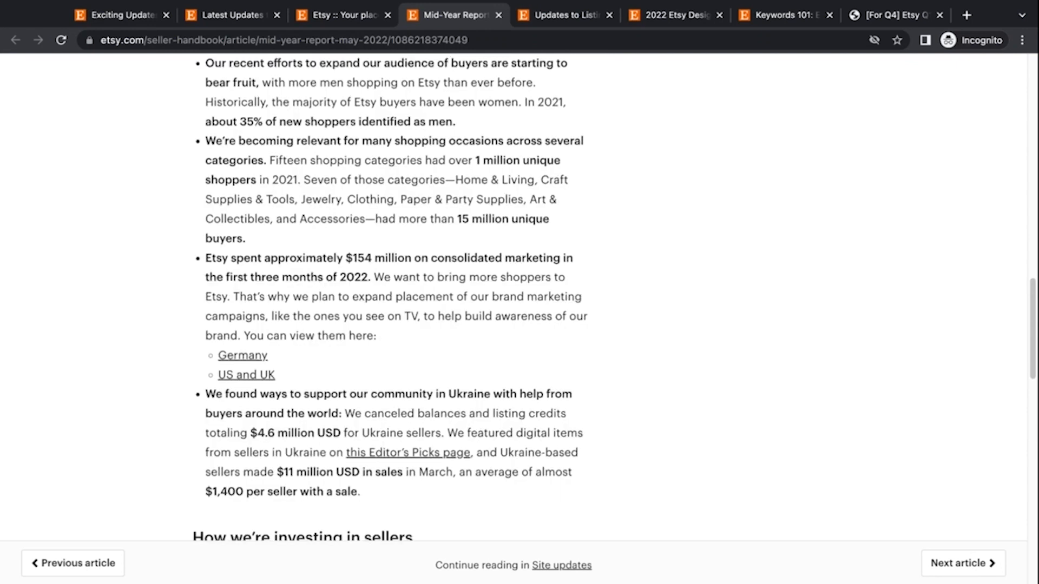
scroll("down", 3)
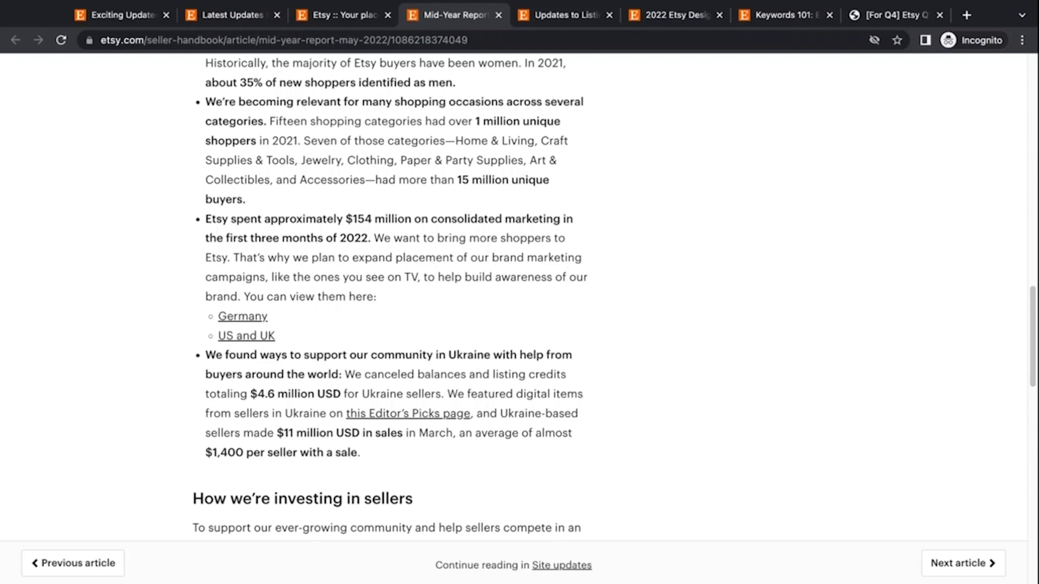
Read the seller investments section, then switch to the 'Updates to Listing Categories and Attributes' article
scroll("down", 3)
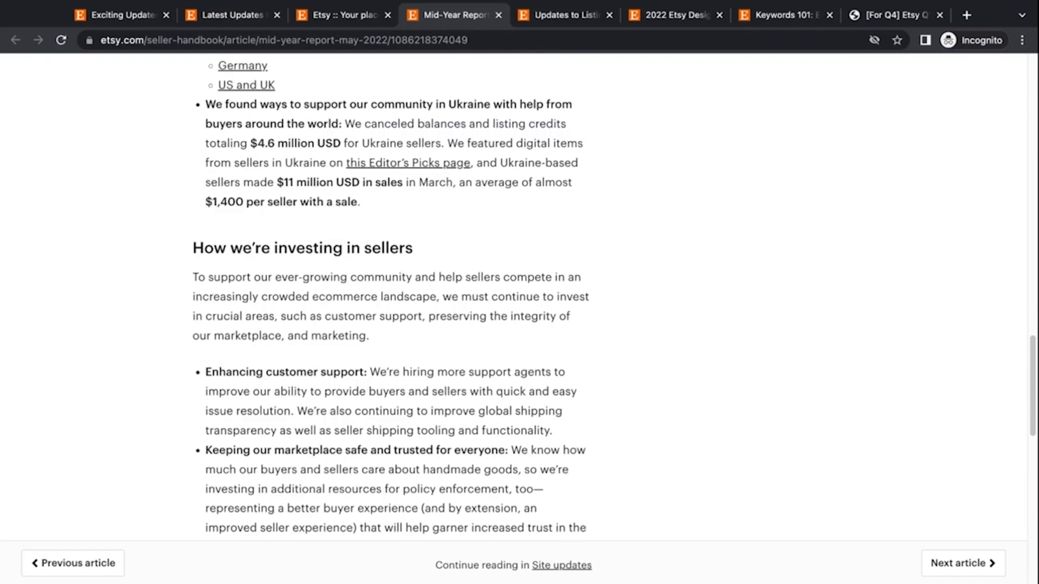
scroll("down", 3)
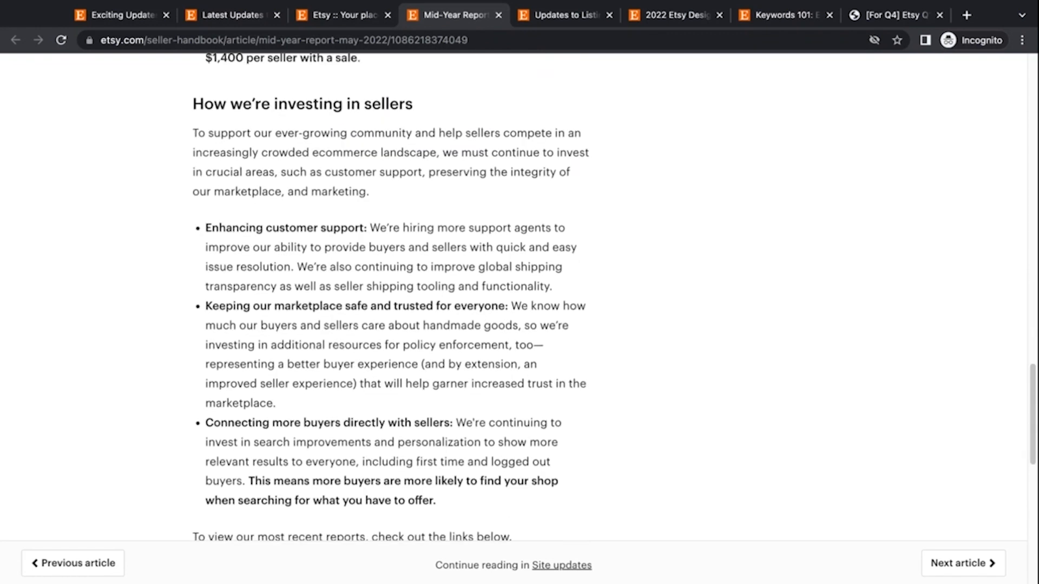
mouse_move(159, 269)
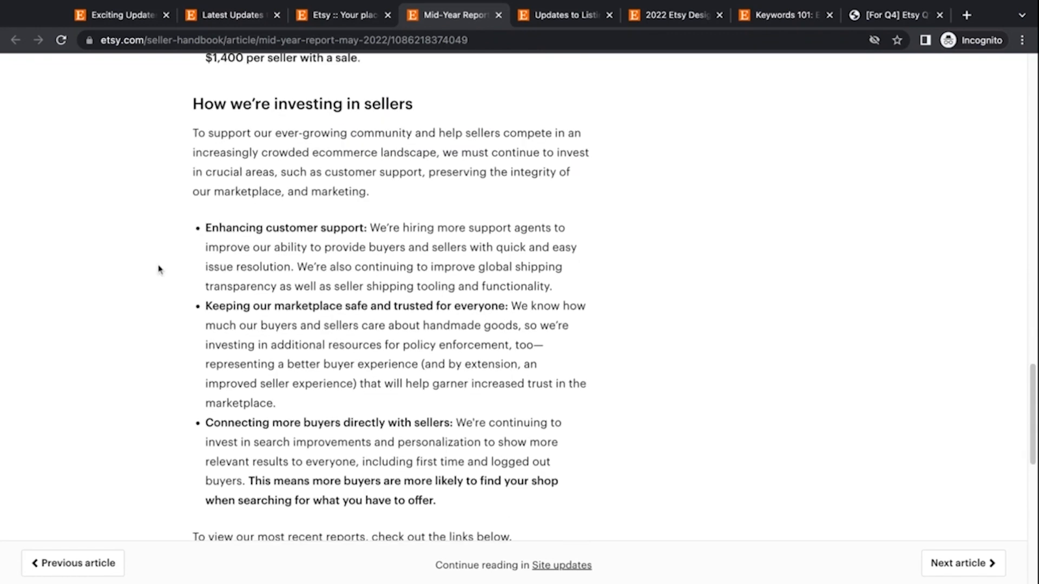
mouse_move(156, 273)
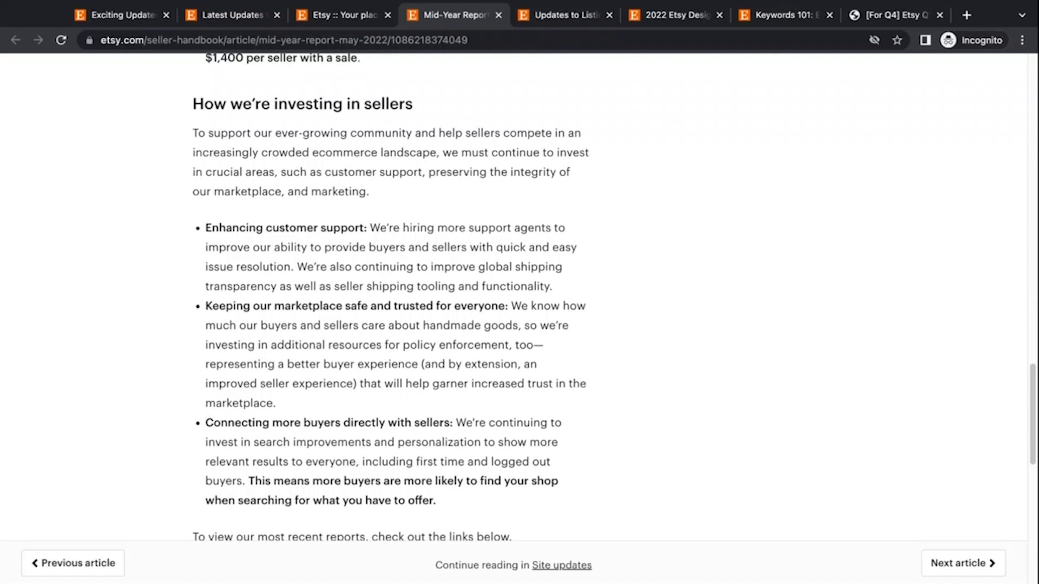
scroll("down", 3)
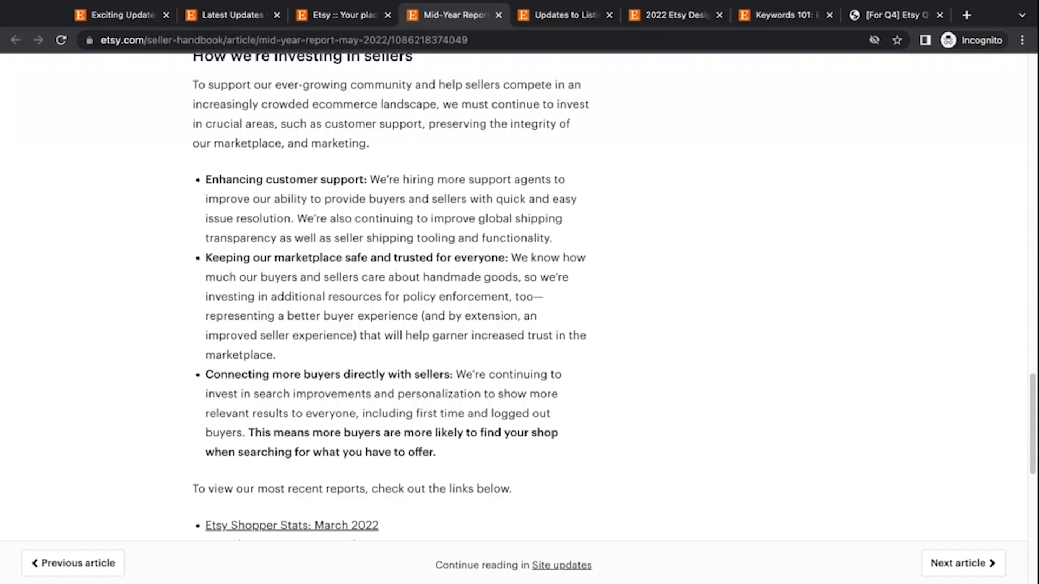
left_click(560, 15)
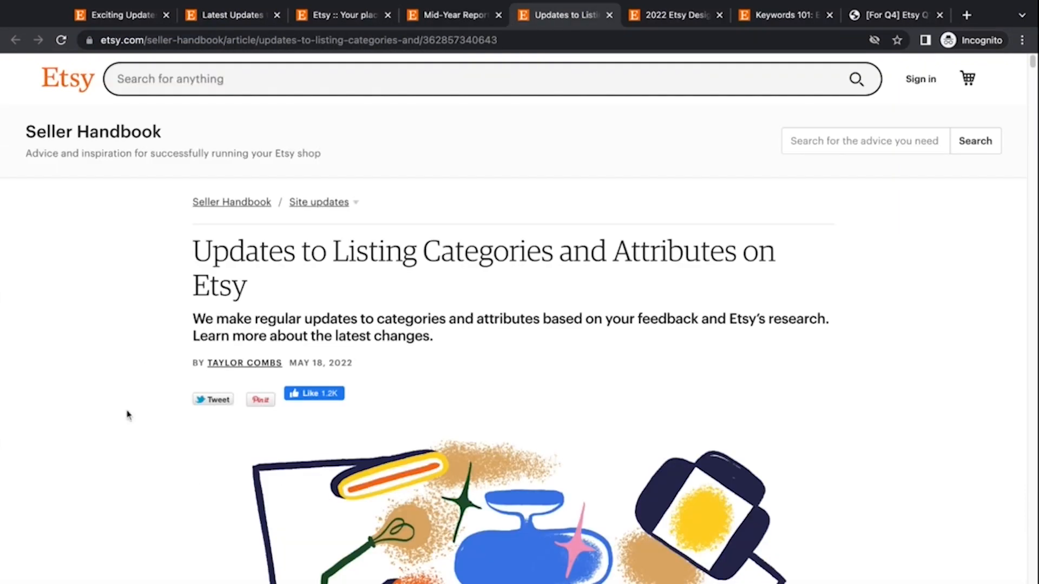
Scroll past the header illustration to the intro on how categories and attributes help shoppers
scroll("down", 3)
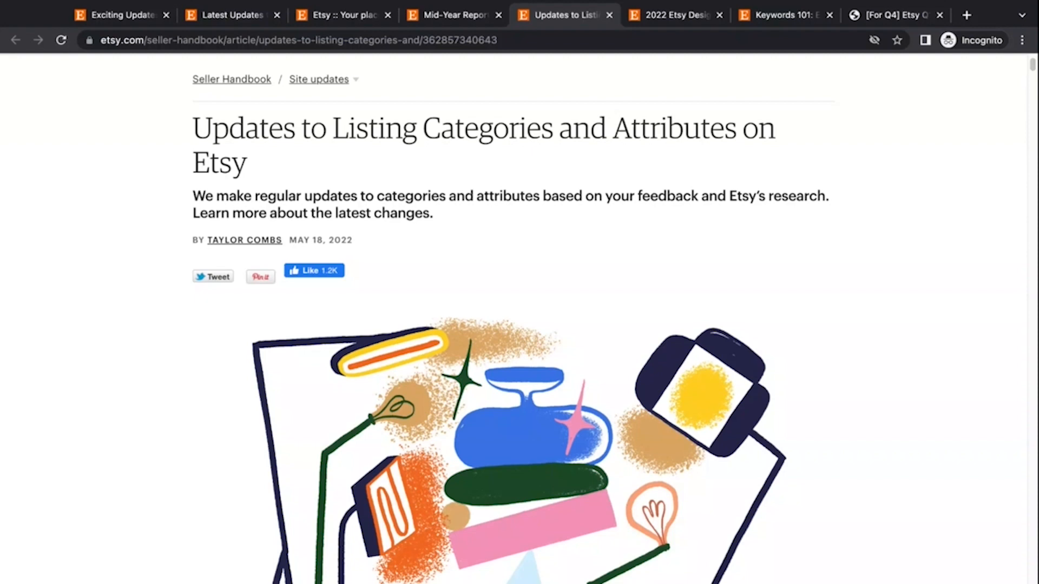
scroll("down", 3)
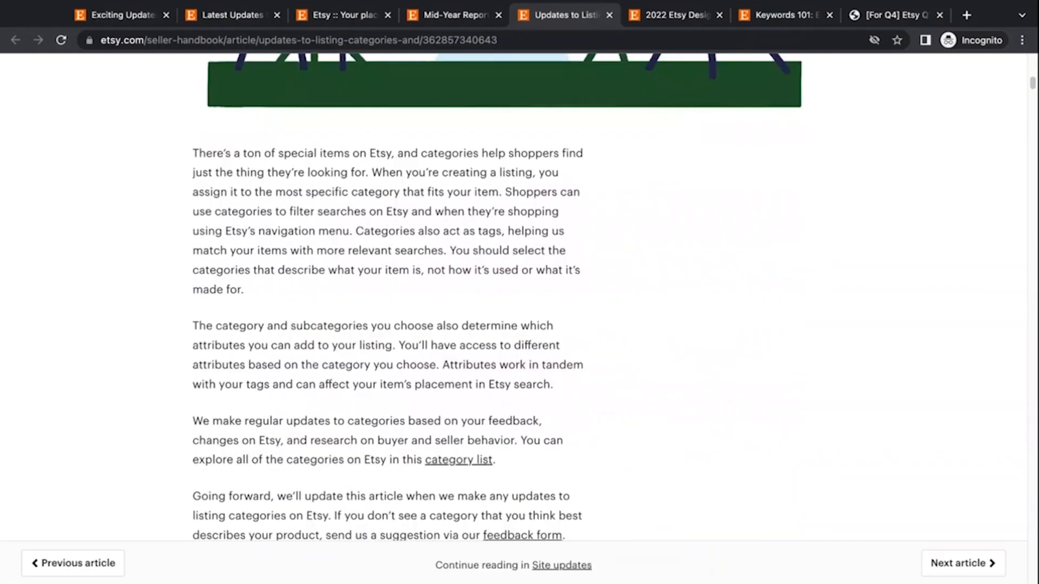
Scroll to May 2022 Updates on Home & Living, Craft Machine Files and Roller Skate categories
scroll("down", 3)
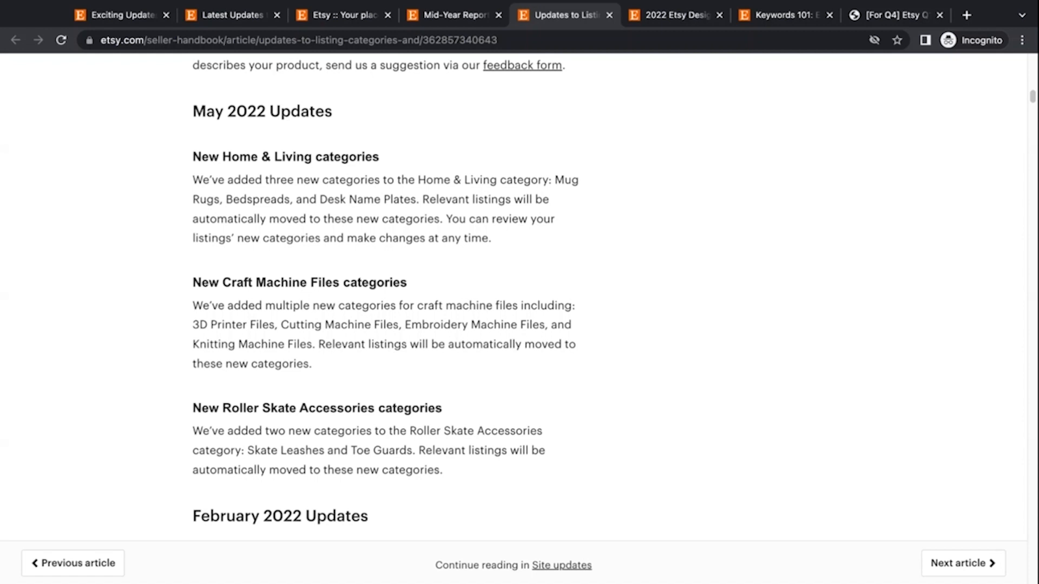
scroll("down", 3)
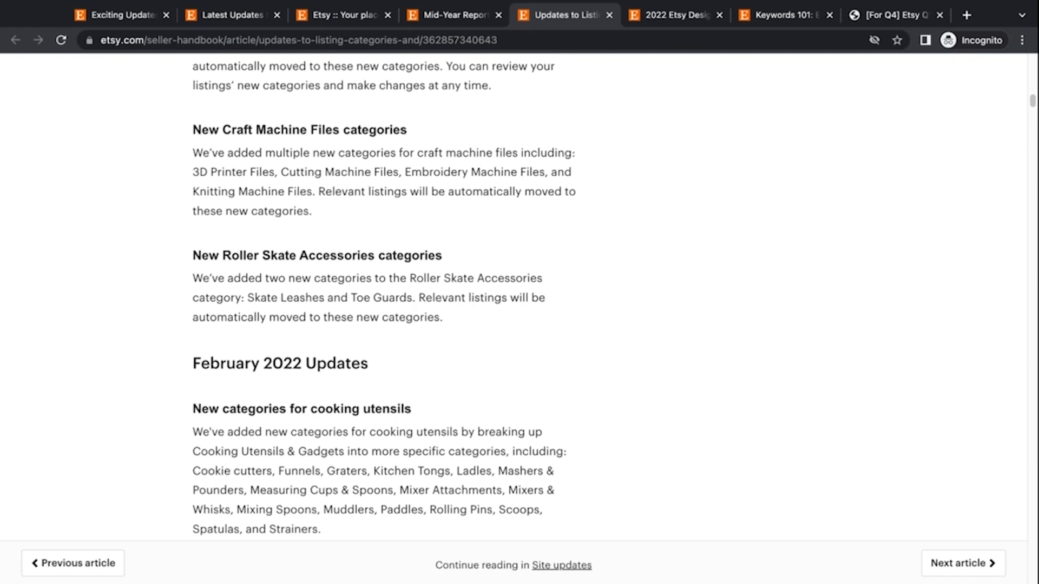
Scroll back up, then switch to the 2022 Etsy Design Awards Seller Guide article
scroll("up", 3)
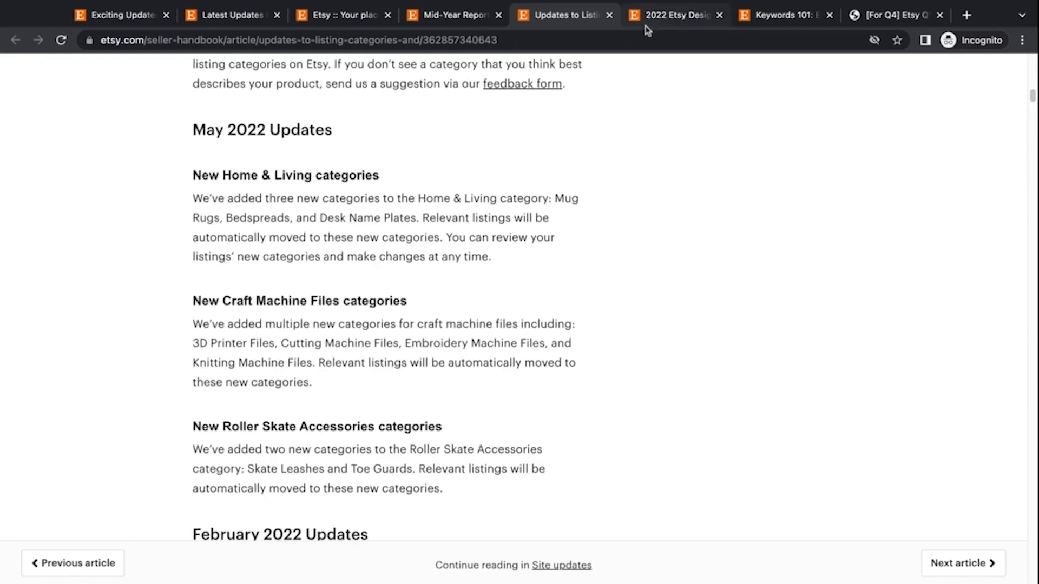
left_click(674, 15)
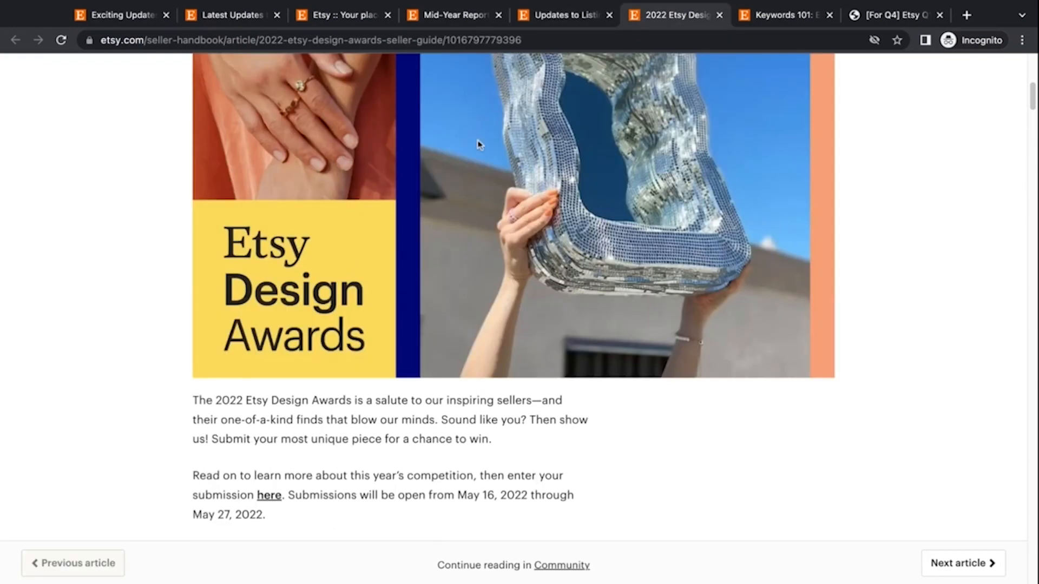
scroll("up", 3)
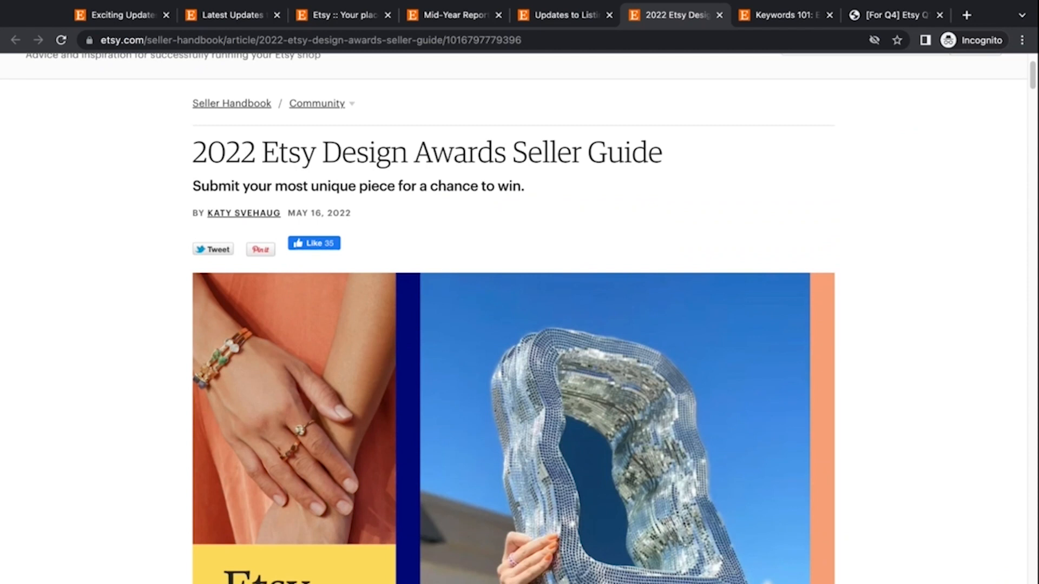
scroll("down", 3)
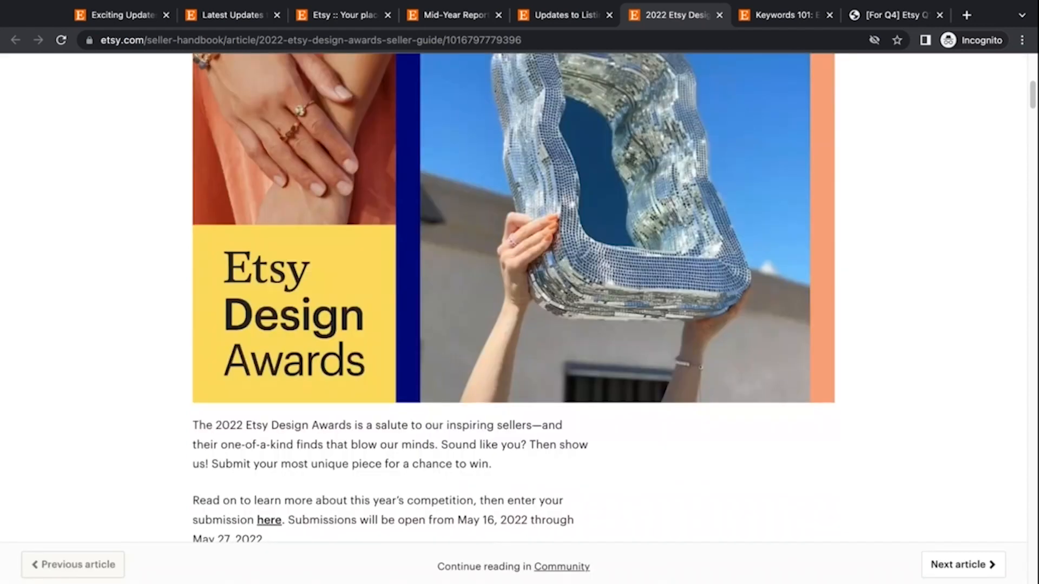
scroll("down", 3)
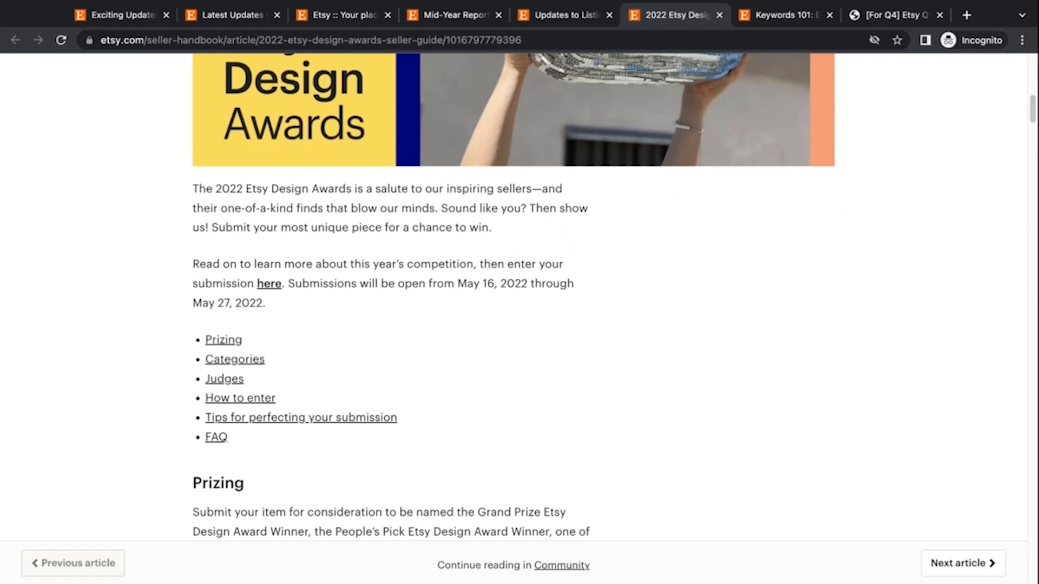
scroll("up", 3)
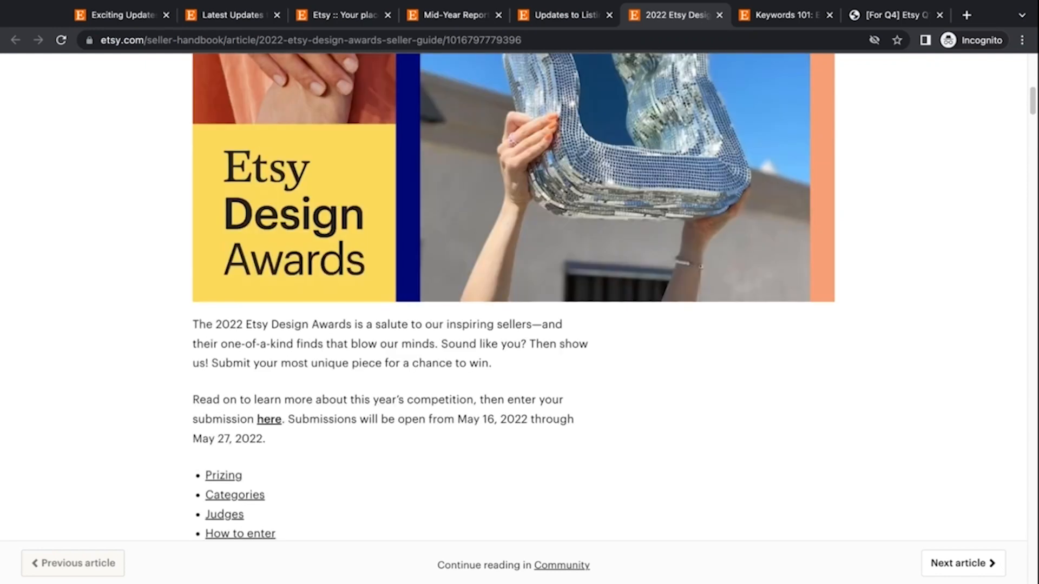
scroll("up", 3)
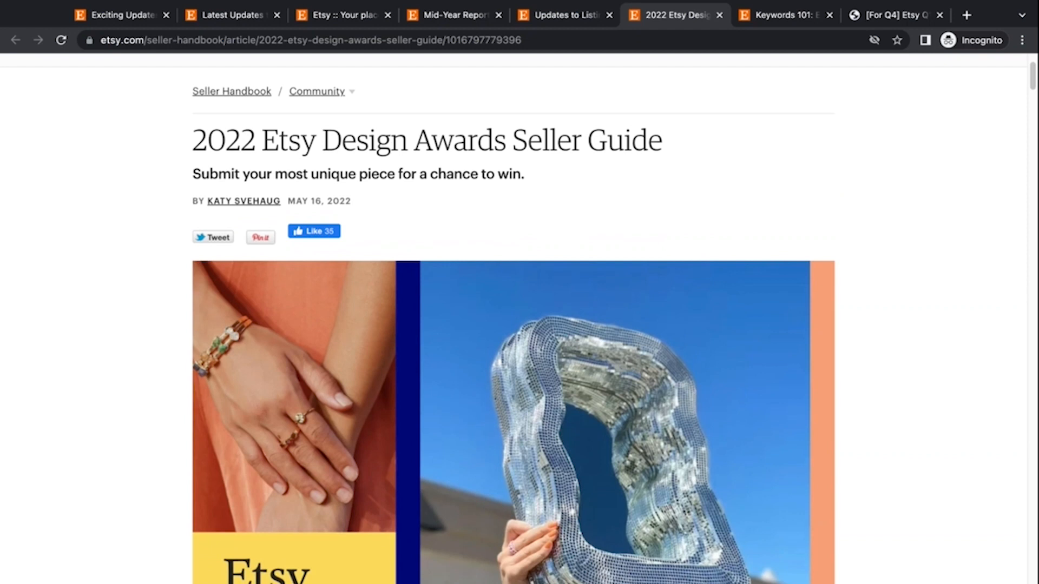
mouse_move(675, 77)
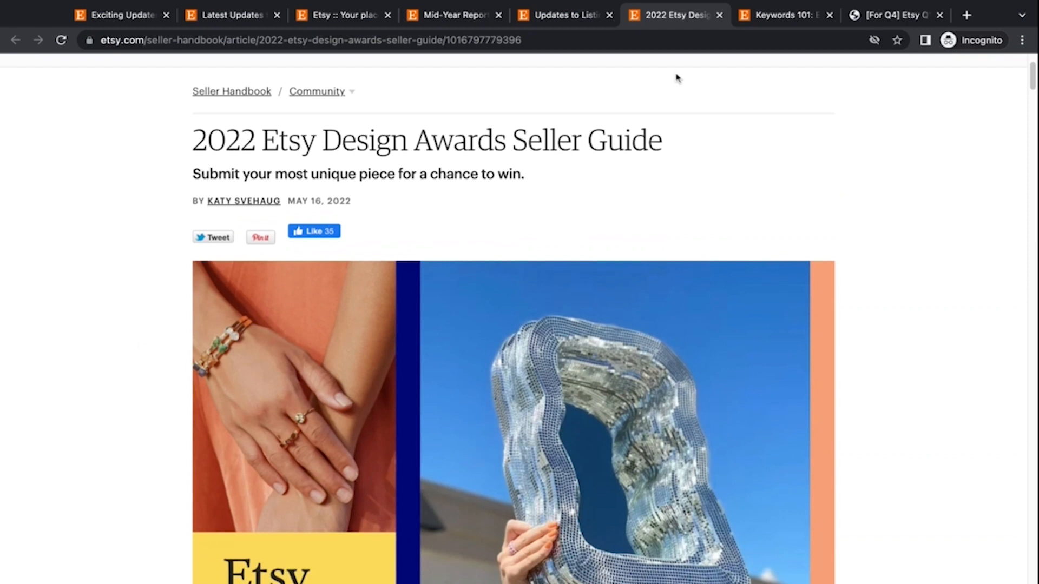
Switch to 'Keywords 101: Everything You Need to Know' and scroll past its header illustration
left_click(785, 14)
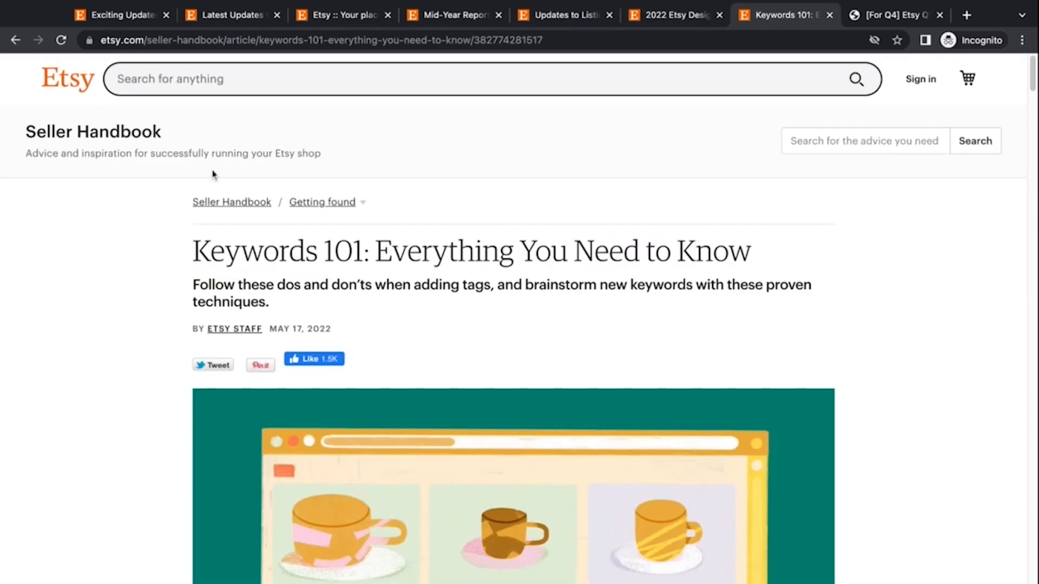
mouse_move(146, 371)
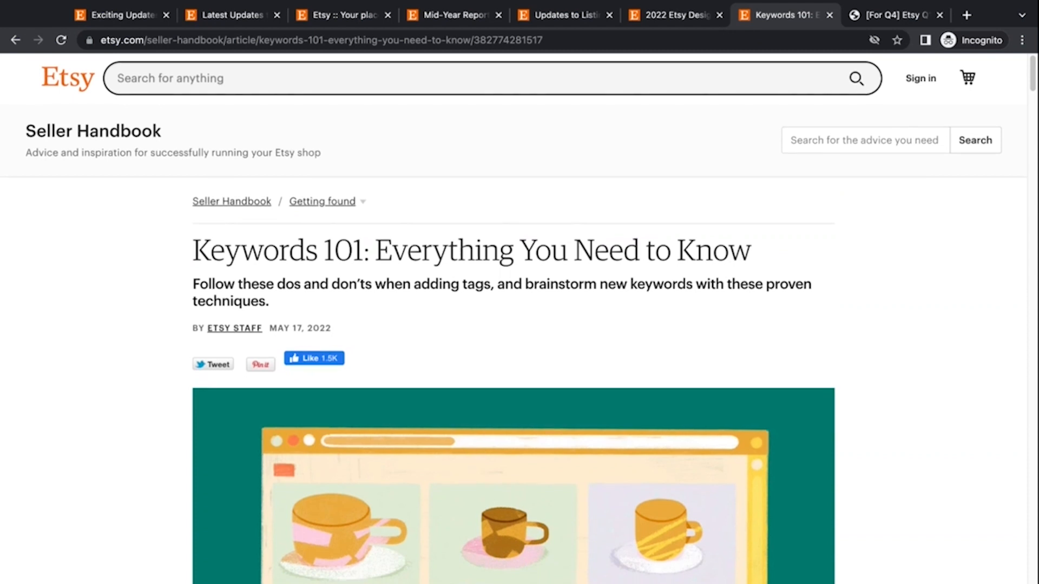
scroll("down", 3)
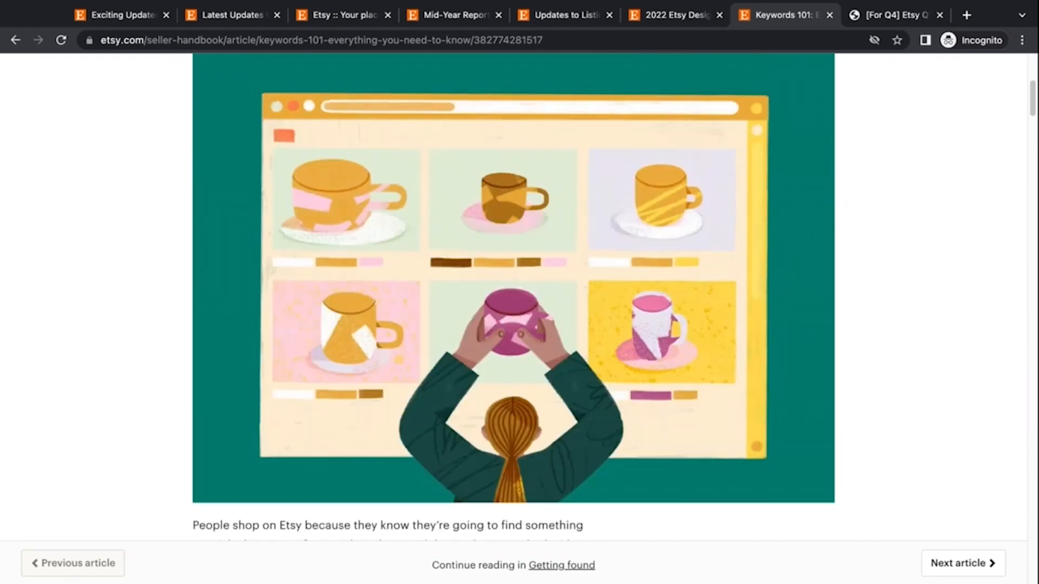
Scroll the Keywords 101 article past the titles section to the Listing descriptions tips
scroll("up", 3)
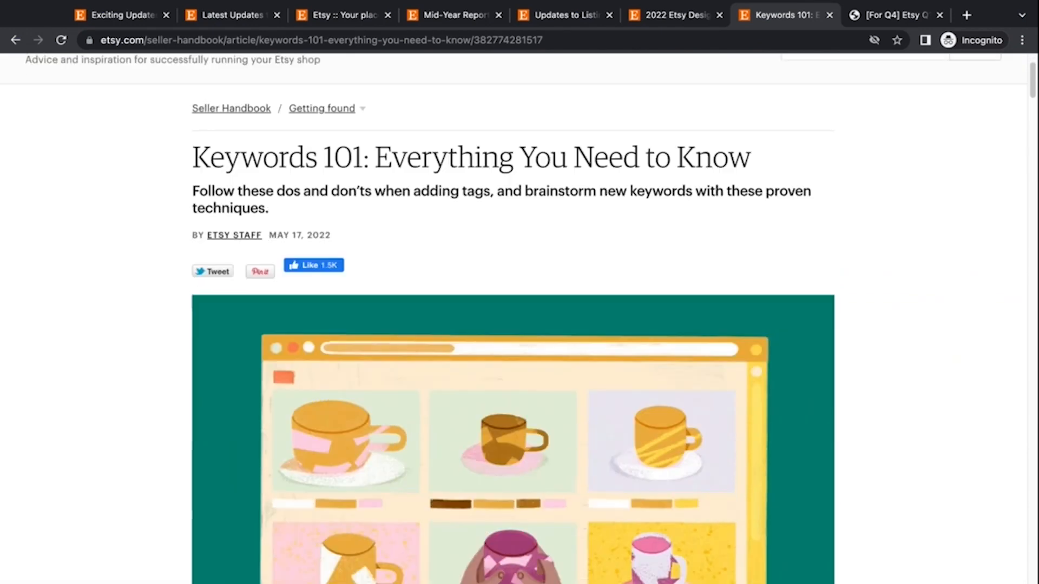
scroll("down", 3)
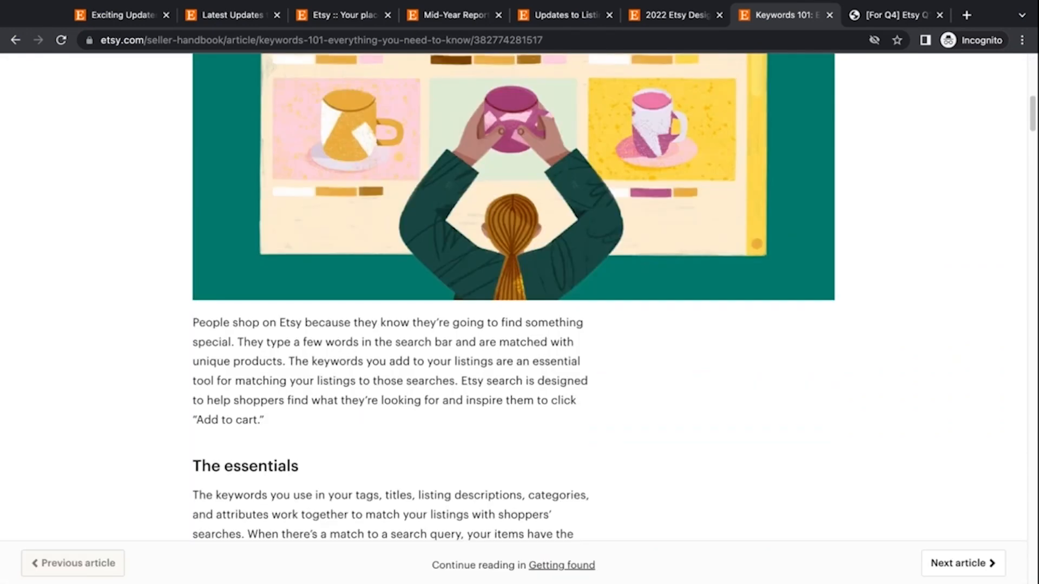
scroll("down", 3)
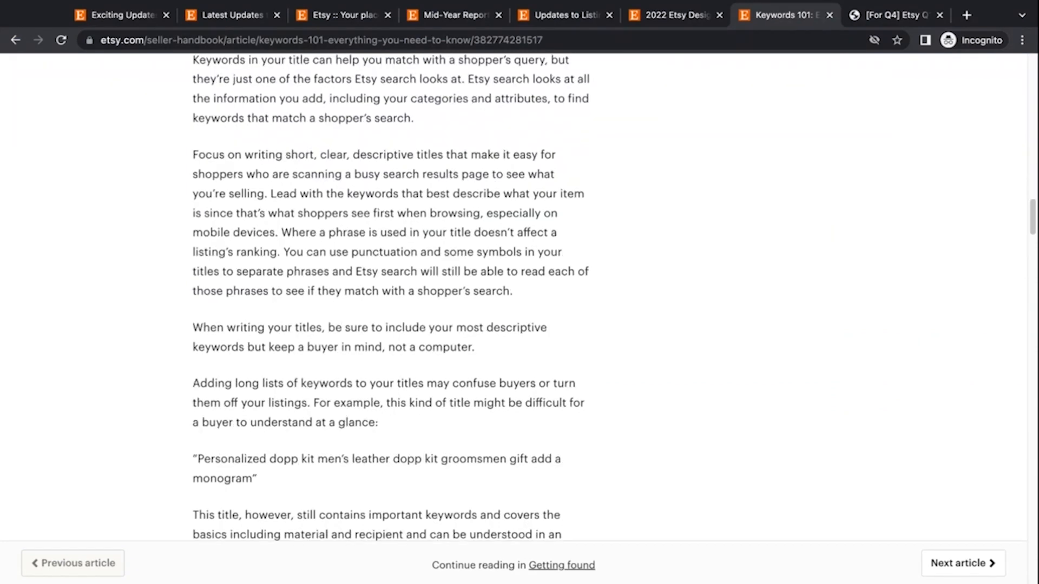
scroll("down", 3)
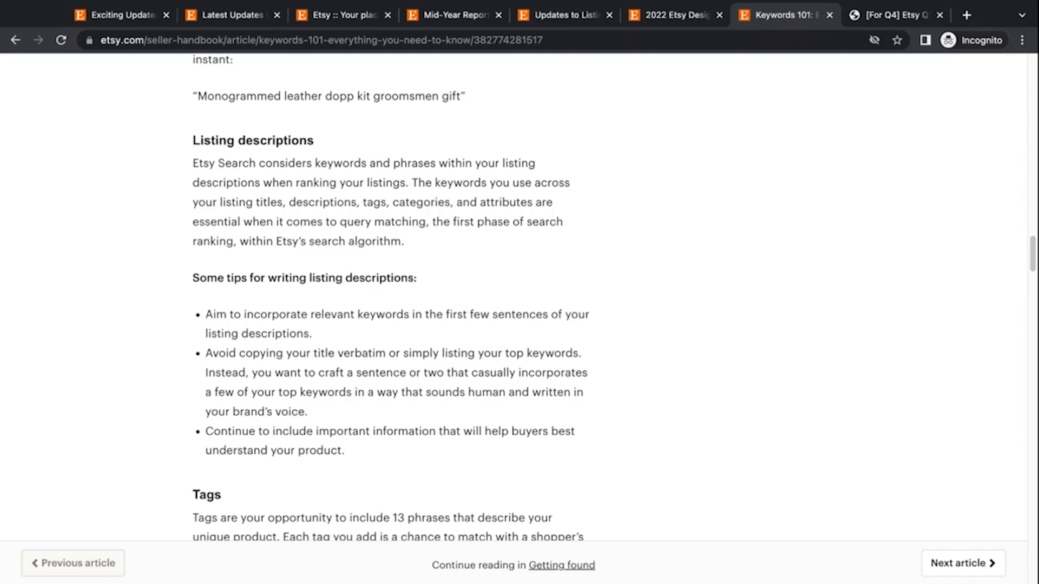
Switch to the Etsy Q1 2022 Earnings Presentation PDF at slide 21 on reliability
left_click(896, 15)
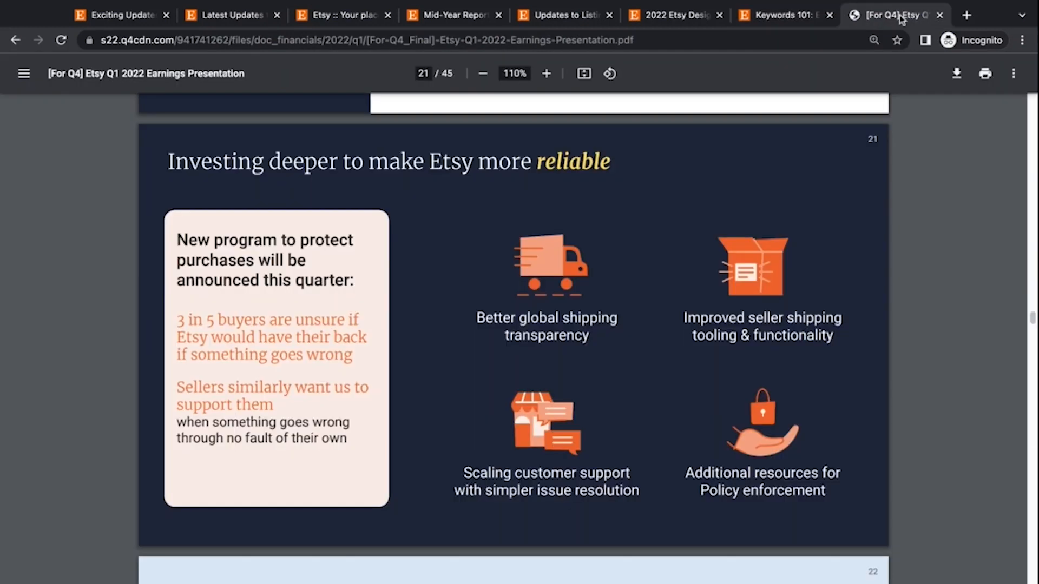
mouse_move(971, 395)
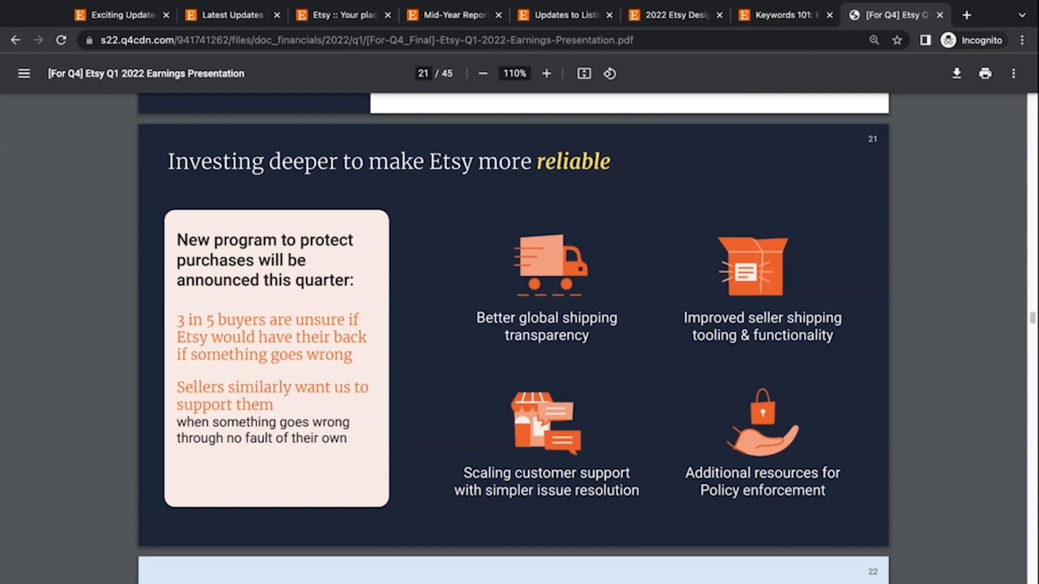
mouse_move(307, 373)
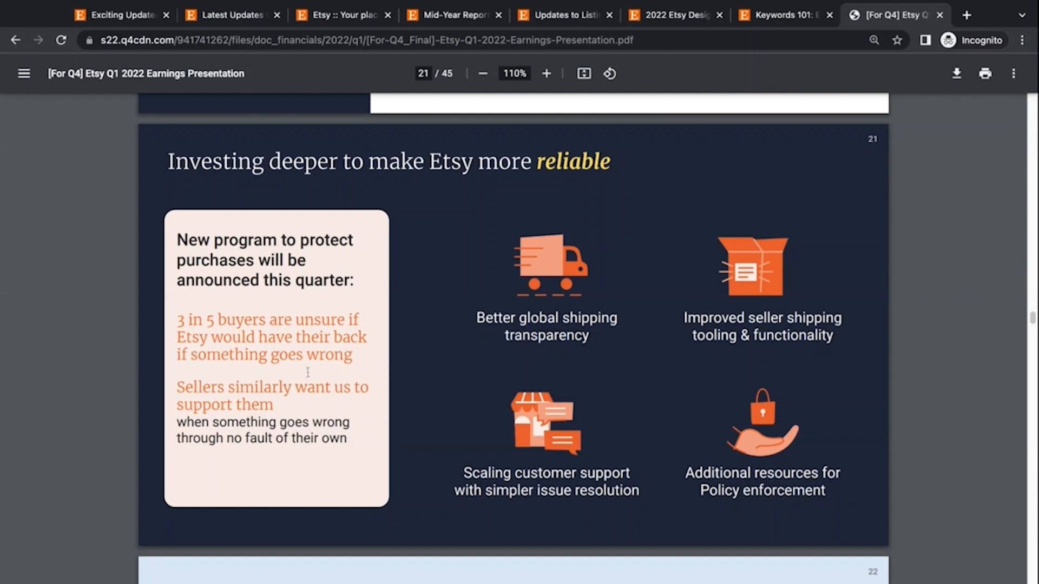